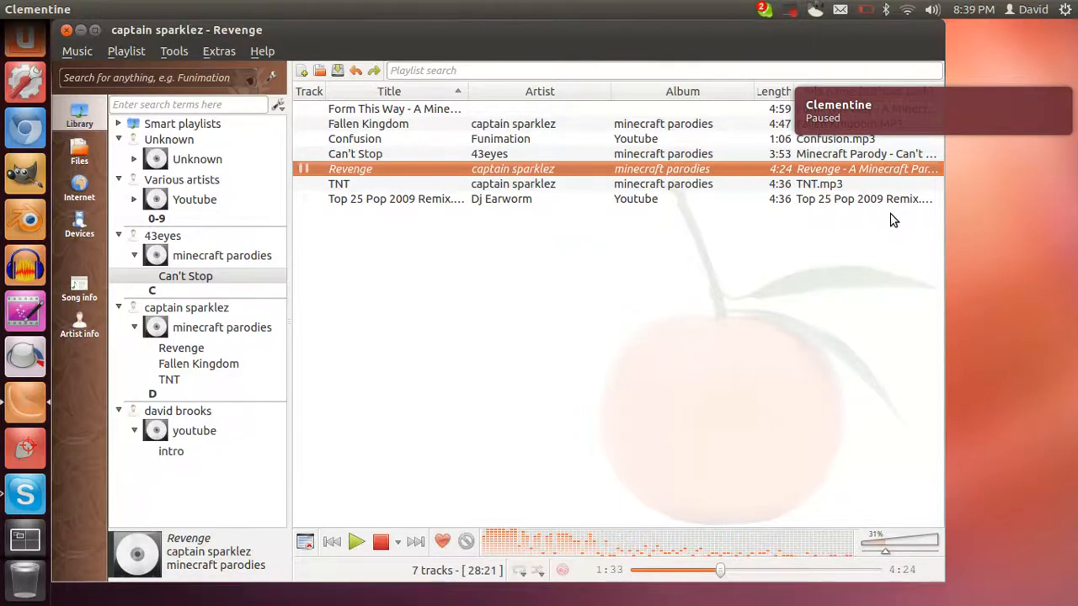
mouse_move(889, 223)
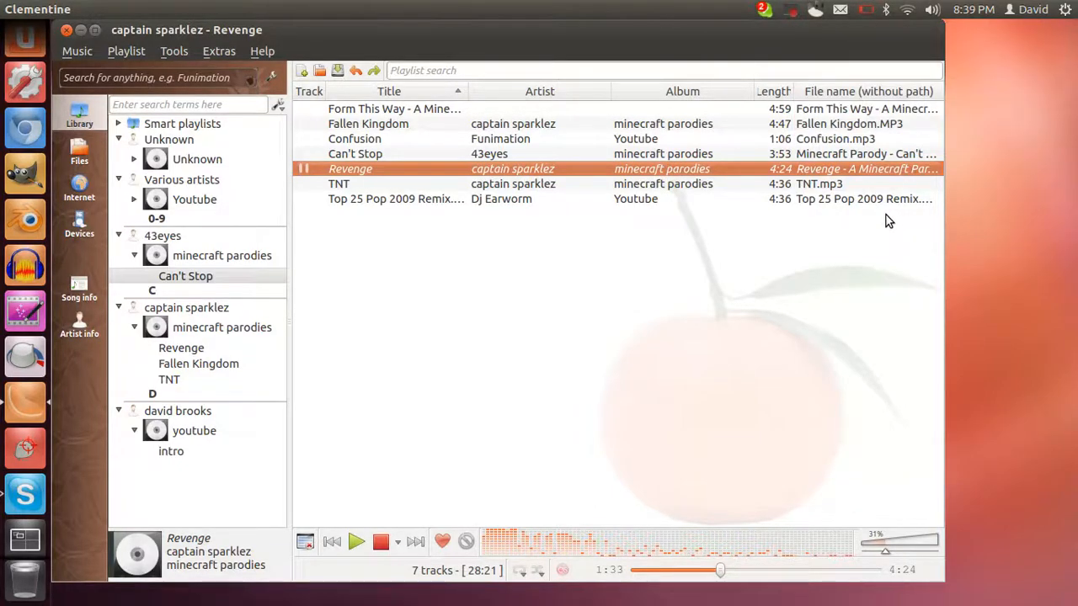
mouse_move(800, 326)
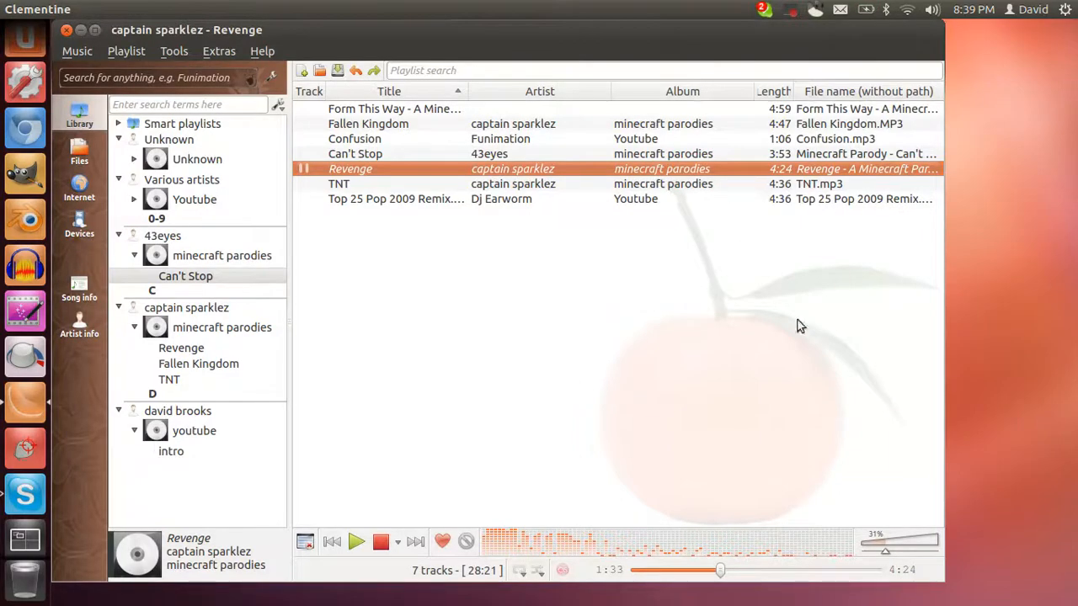
mouse_move(859, 316)
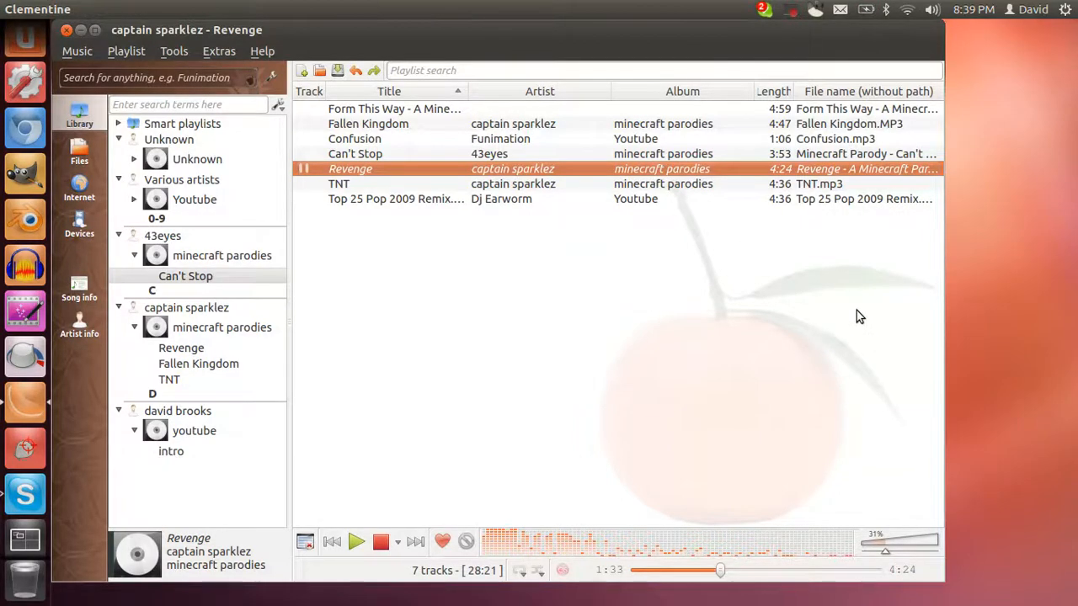
mouse_move(168, 295)
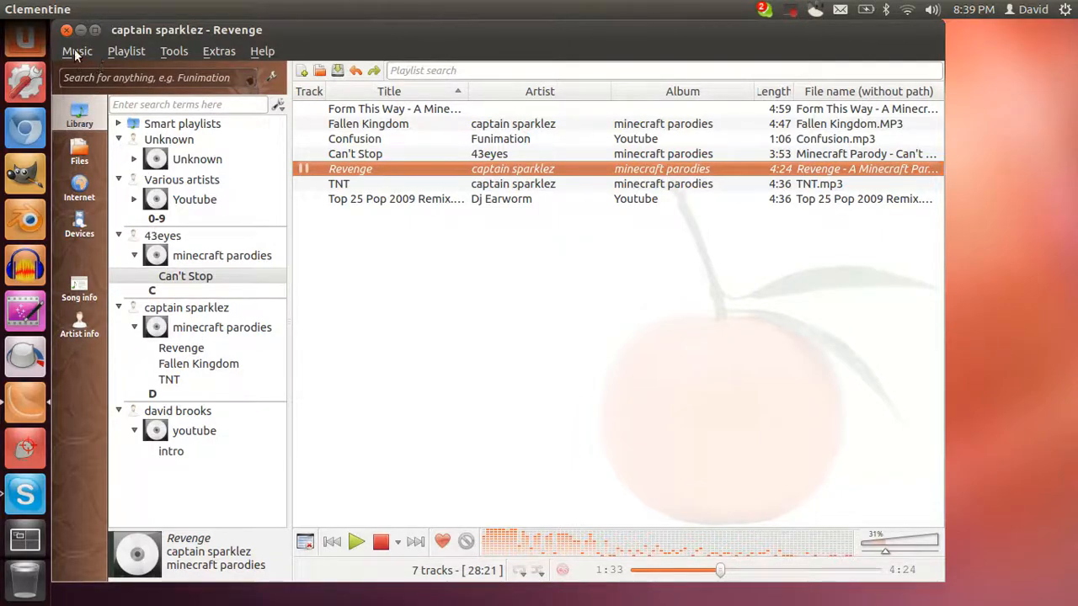
Browse the Files, Internet and Devices sidebar views, landing on the artist info view
click(78, 51)
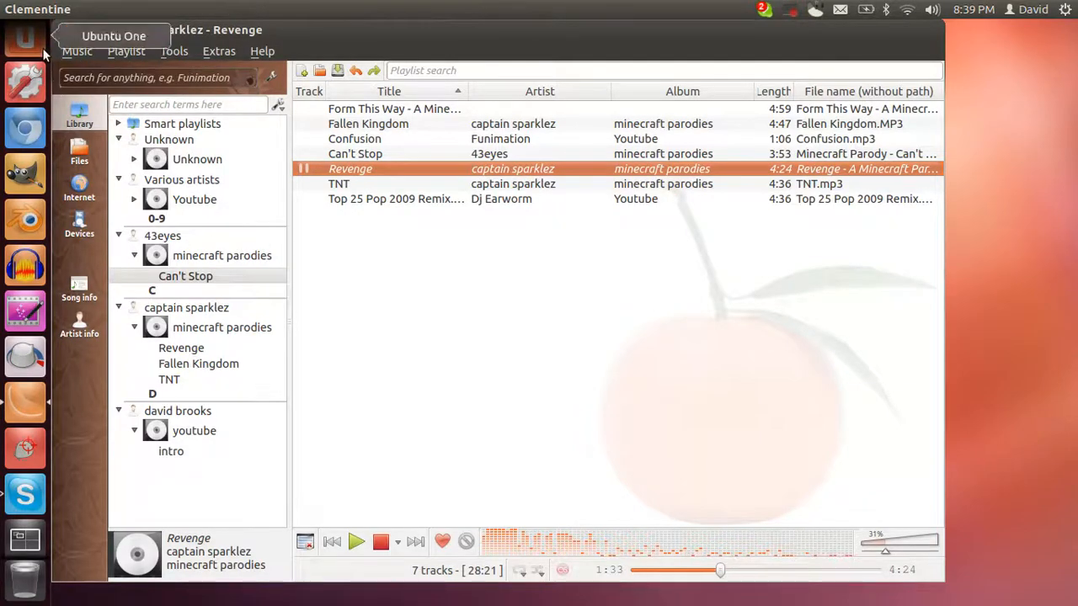
mouse_move(12, 413)
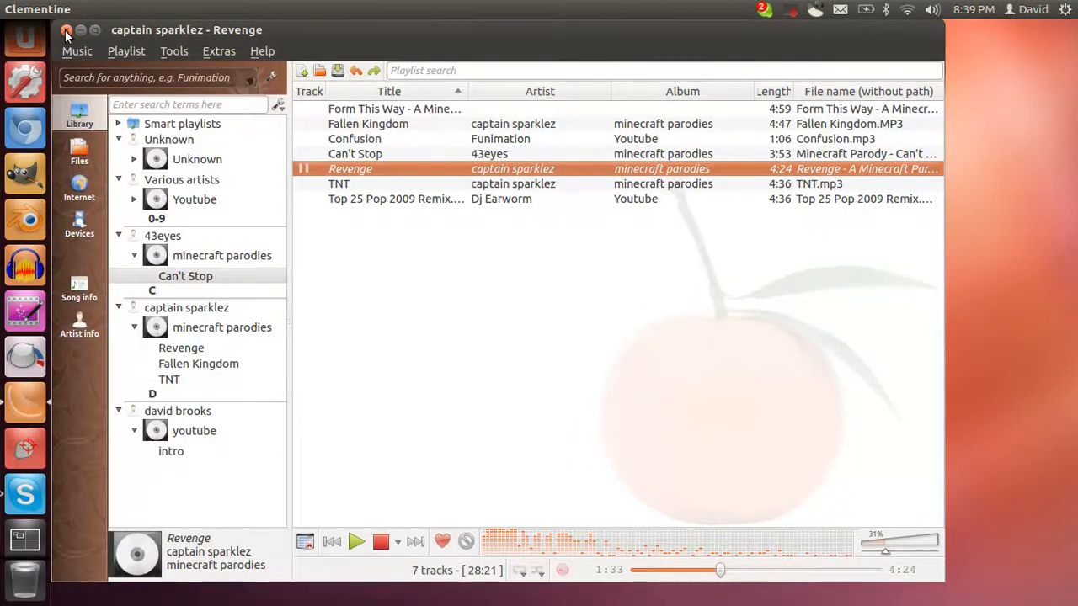
click(80, 30)
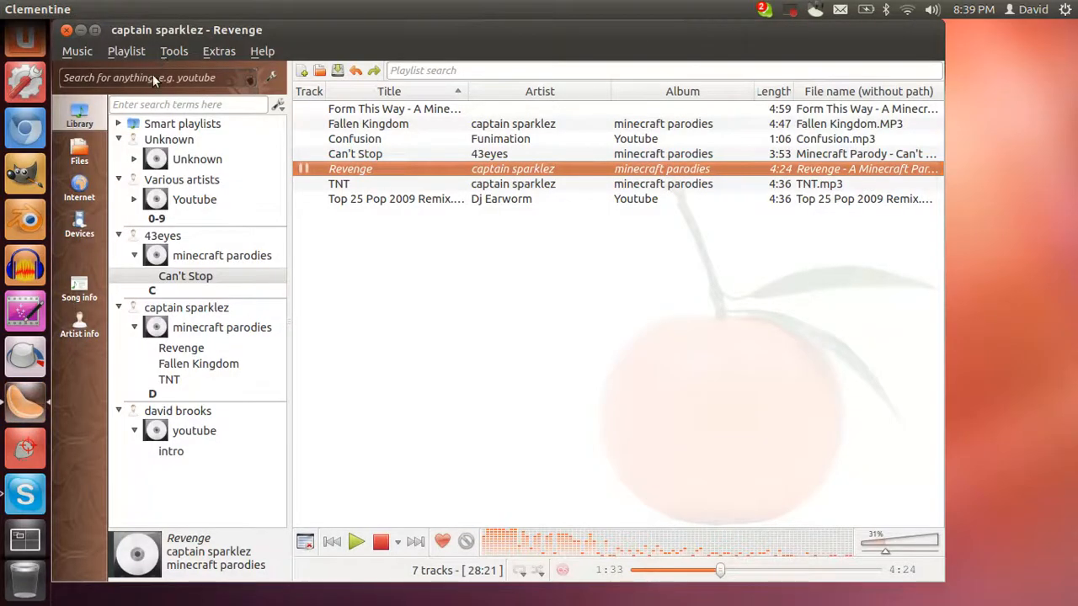
mouse_move(25, 172)
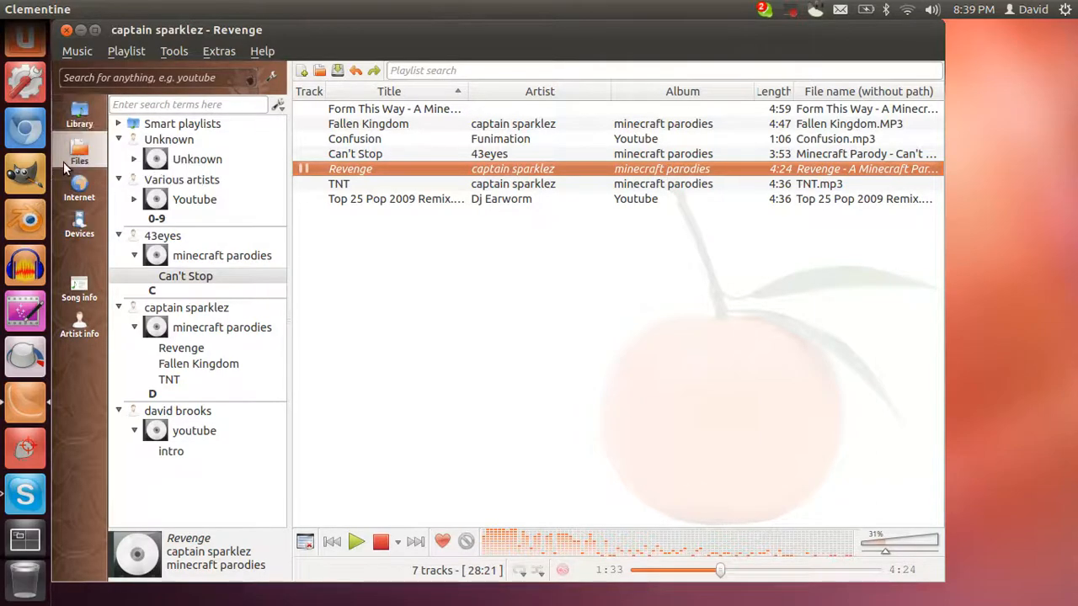
click(79, 152)
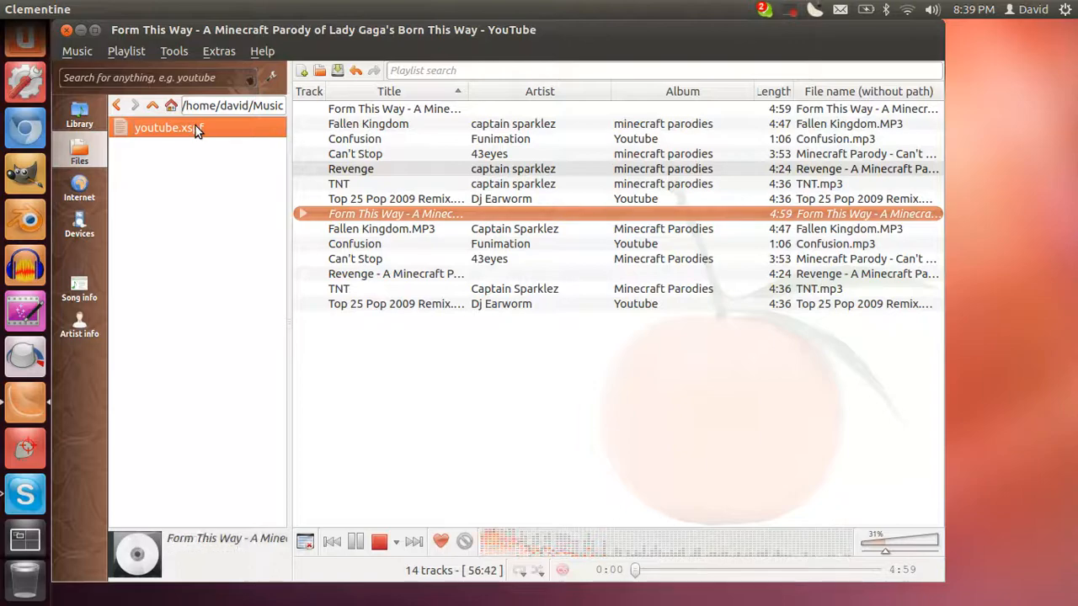
click(332, 543)
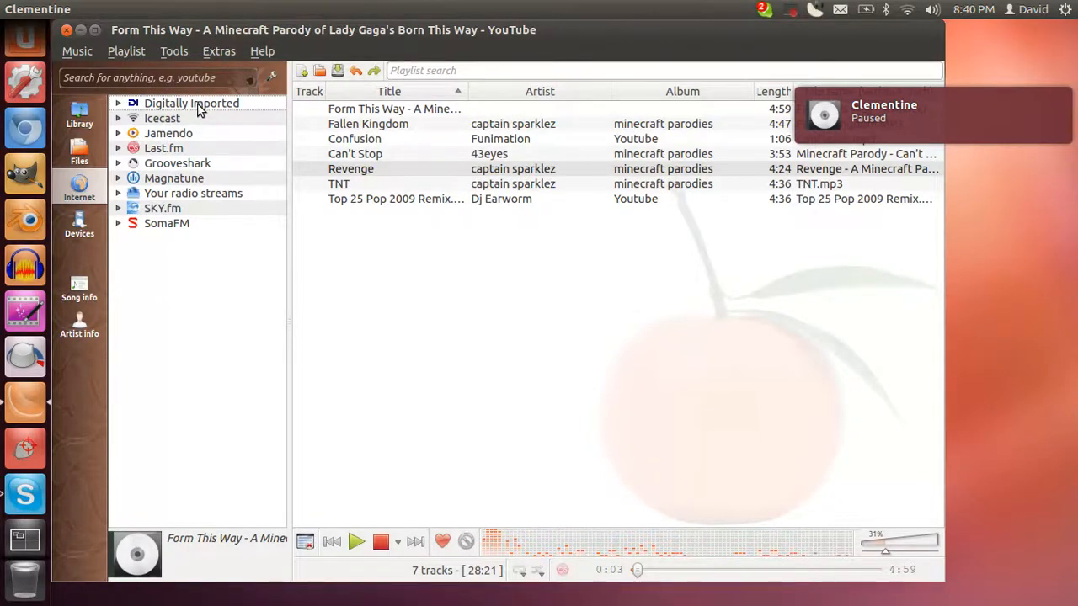
mouse_move(157, 162)
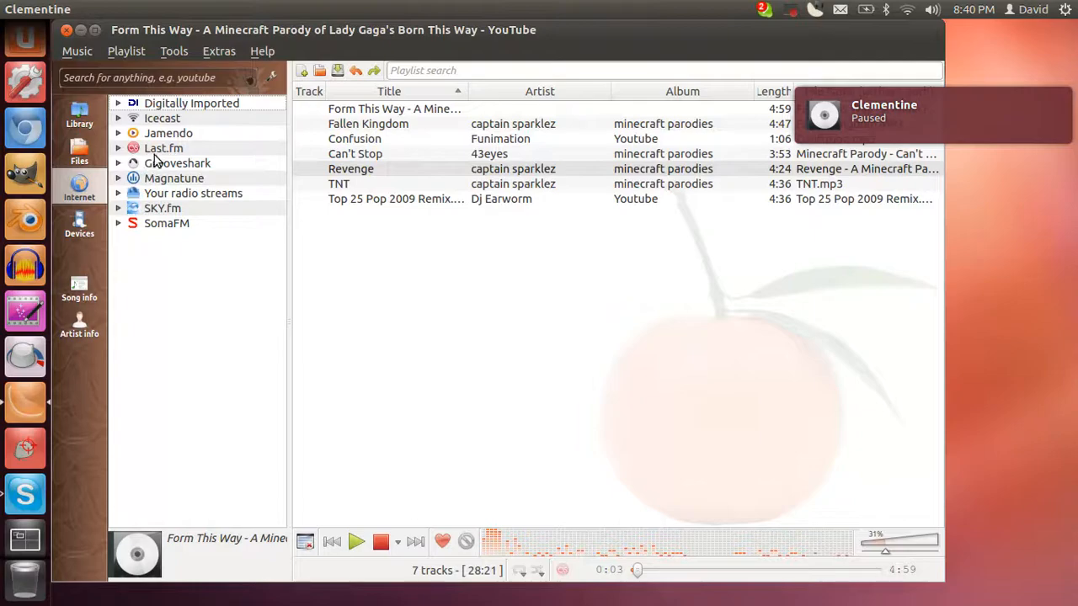
mouse_move(202, 192)
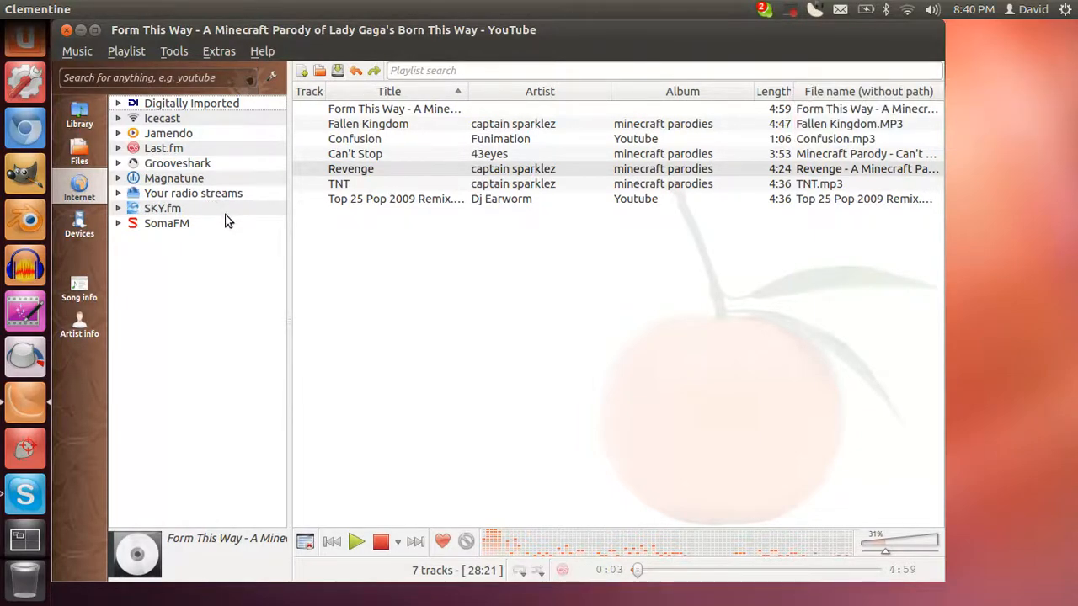
mouse_move(87, 222)
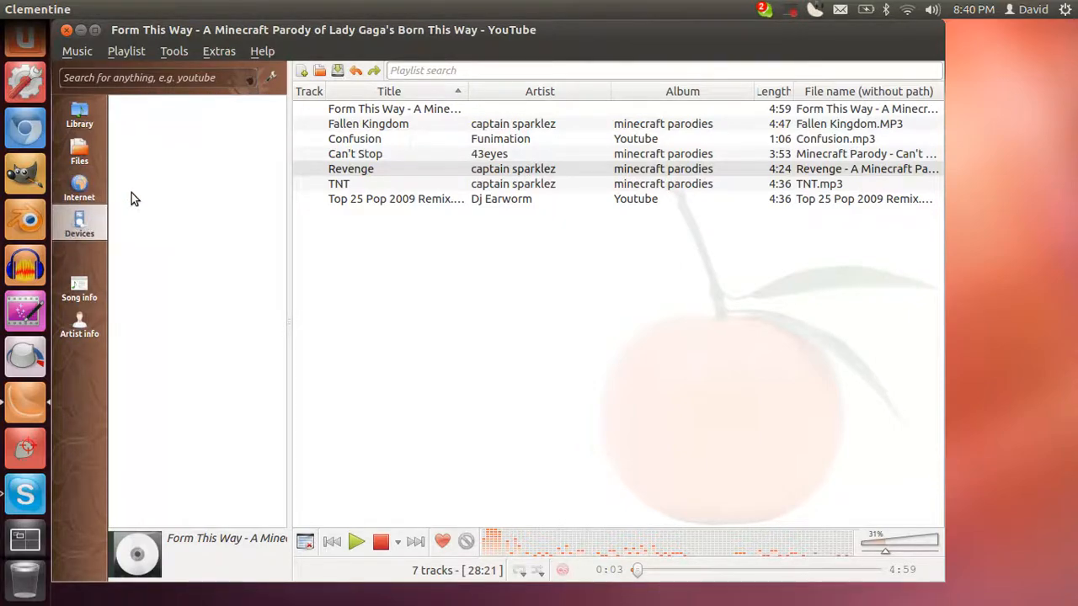
mouse_move(145, 200)
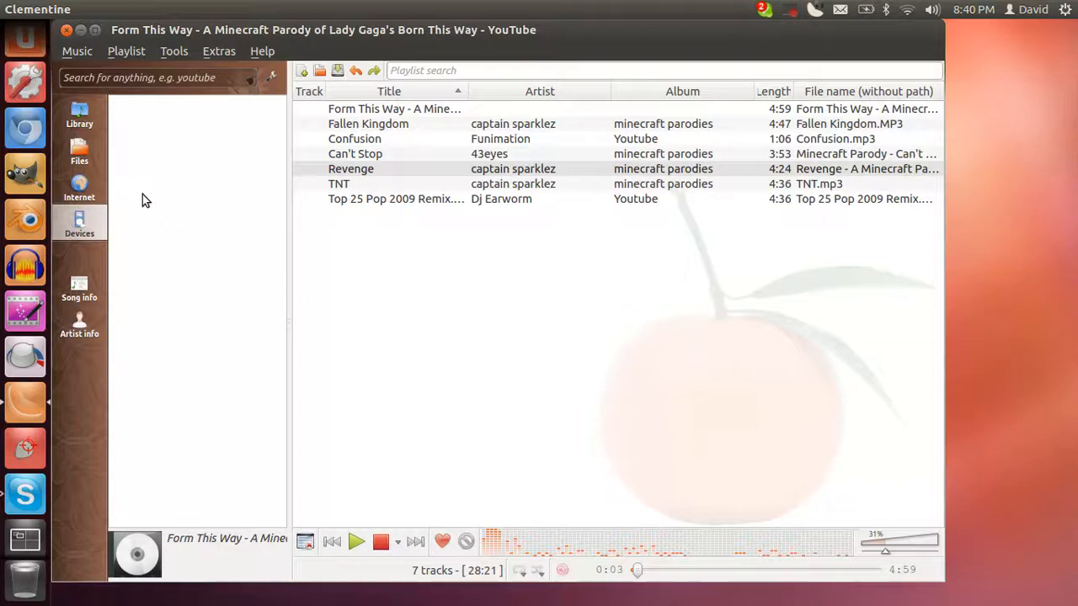
mouse_move(207, 209)
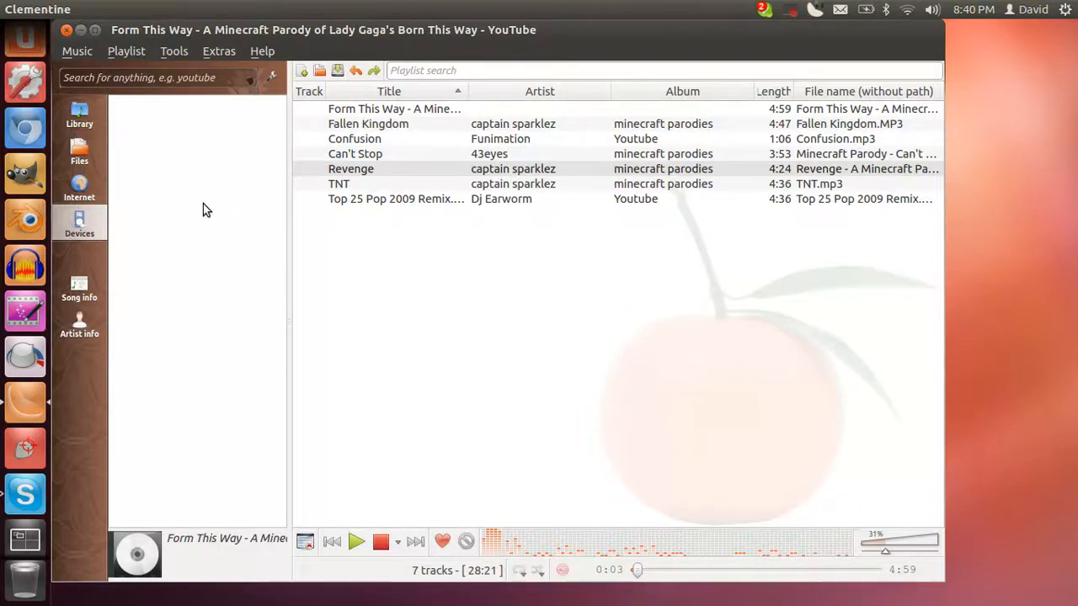
mouse_move(204, 221)
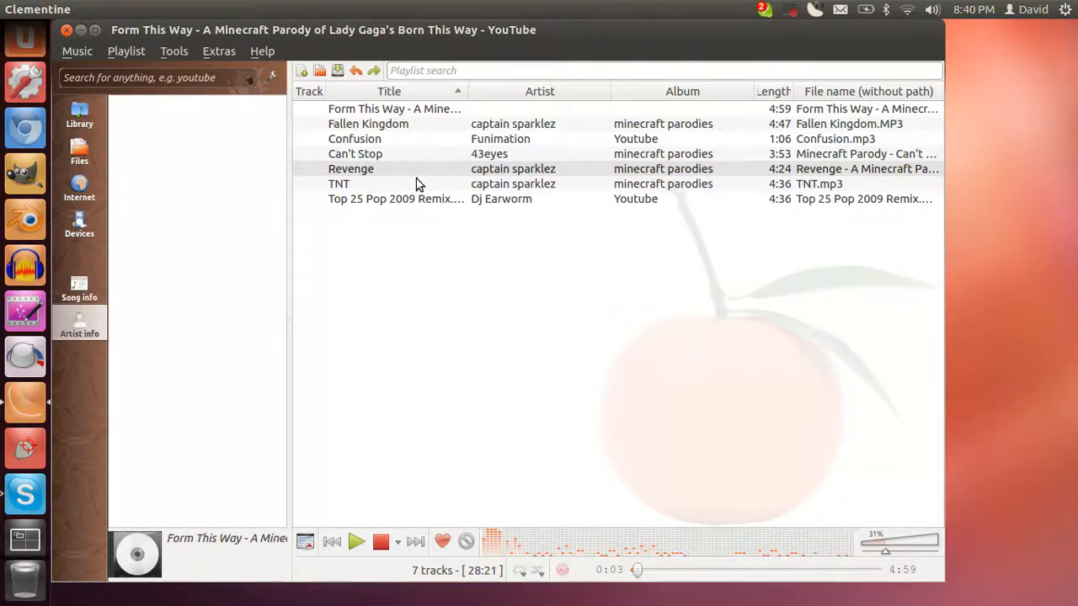
mouse_move(25, 311)
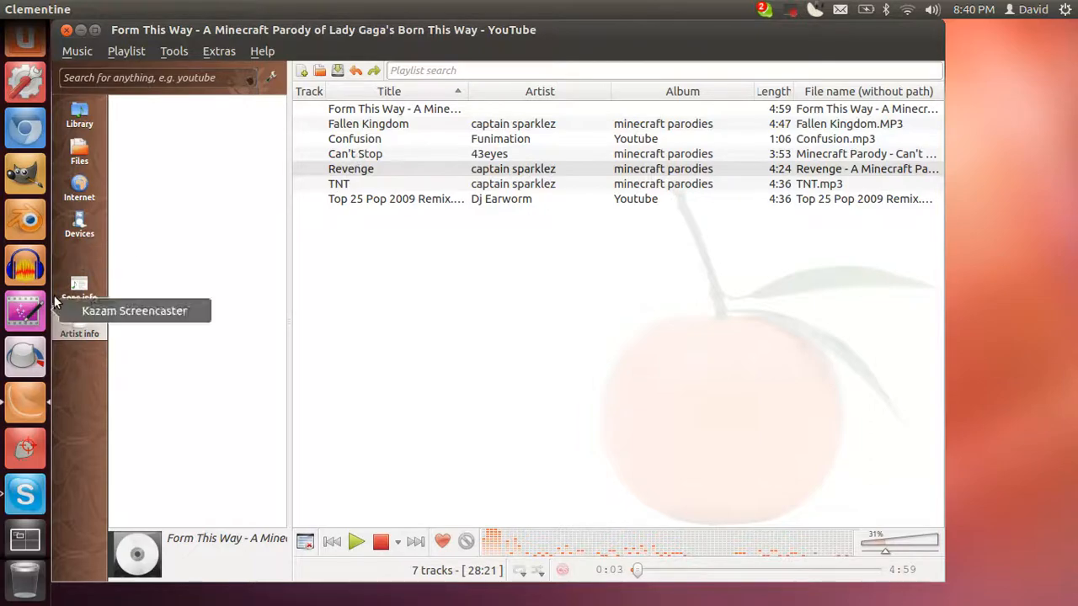
In the Library view, highlight All tracks, Ever played, Last played and Most played, then collapse Smart playlists
click(79, 114)
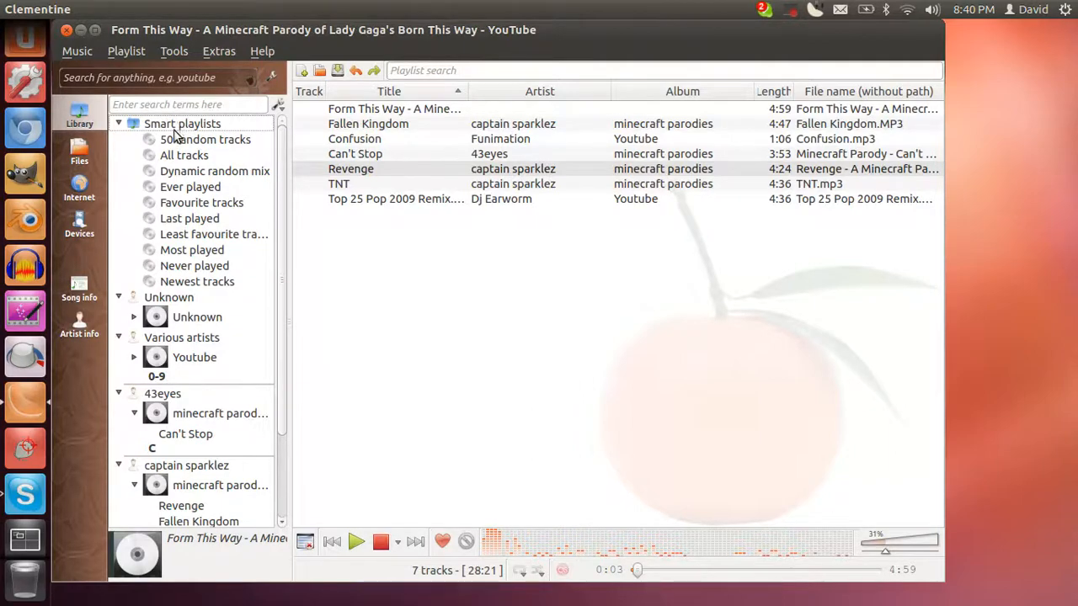
click(184, 155)
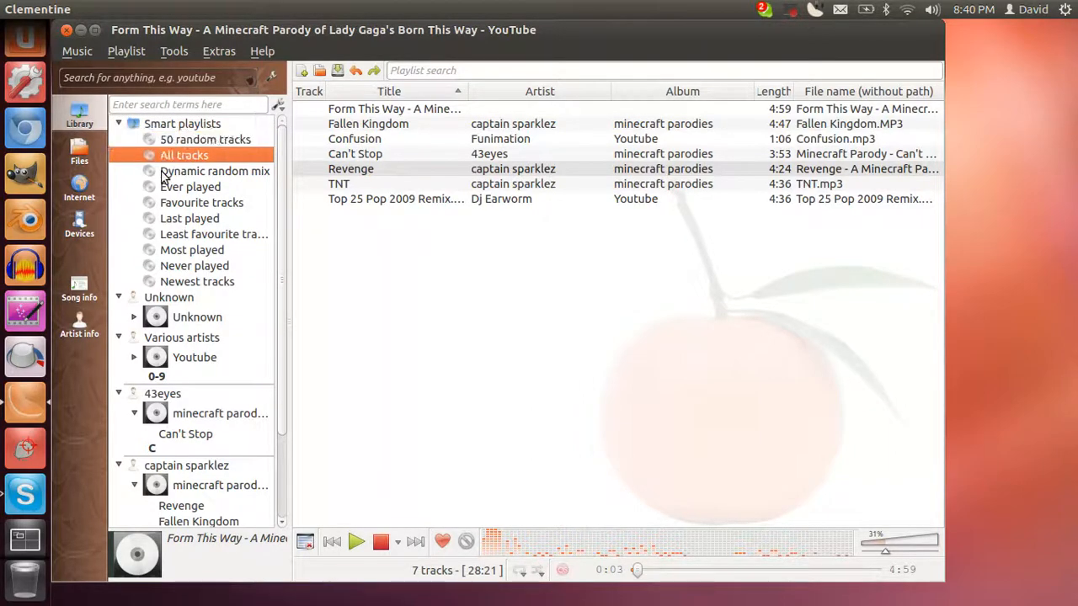
click(190, 186)
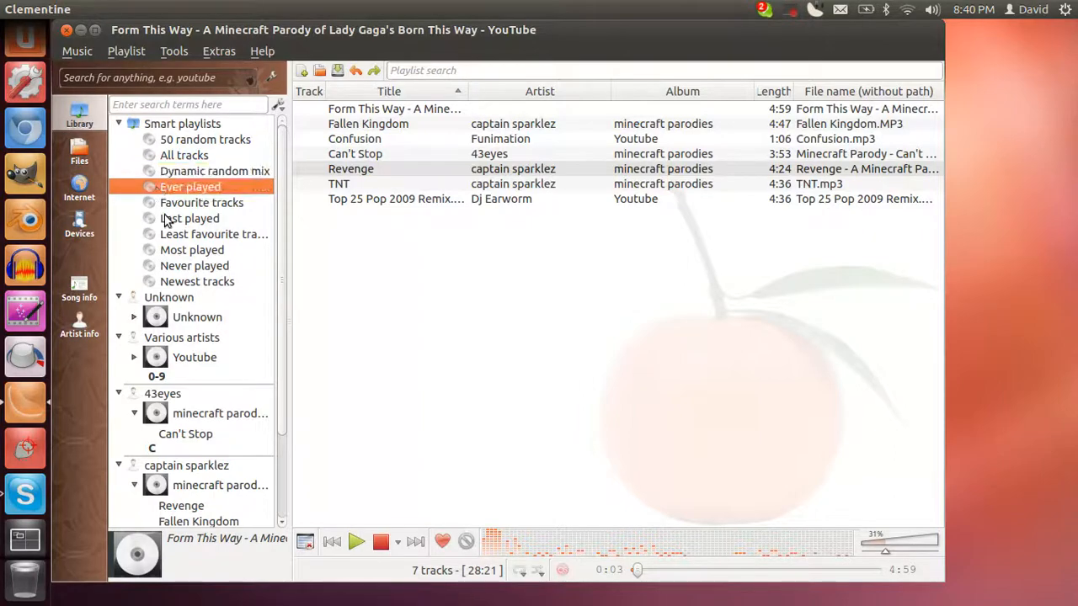
click(188, 219)
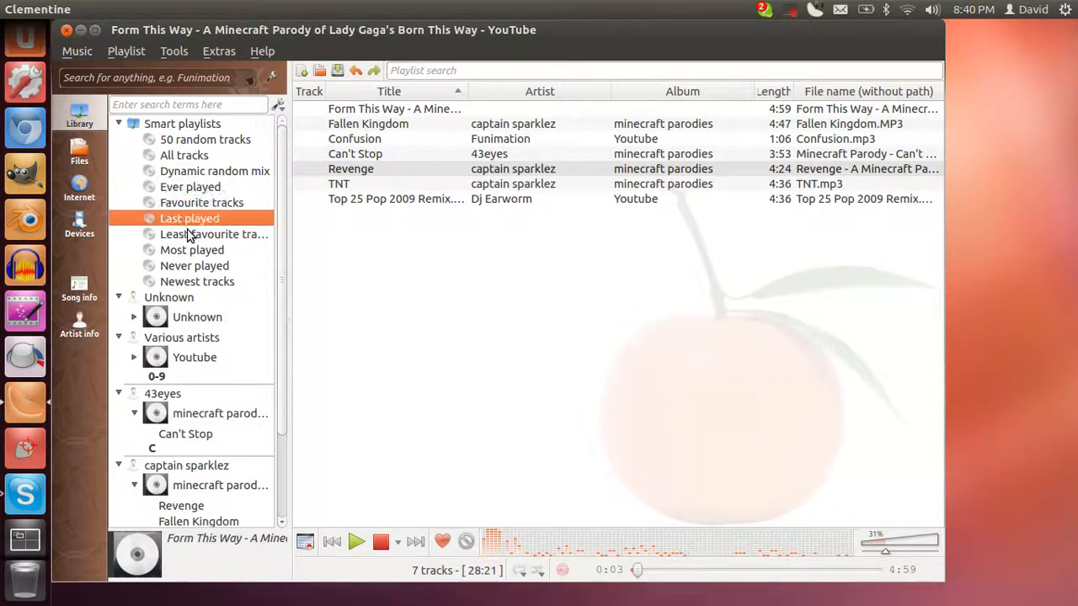
click(192, 250)
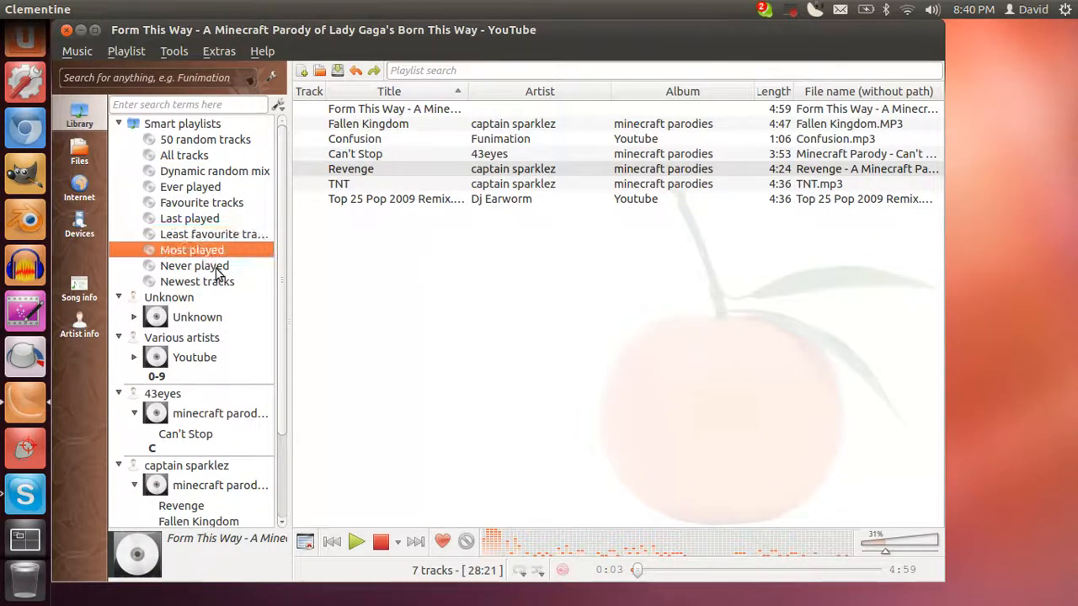
click(118, 122)
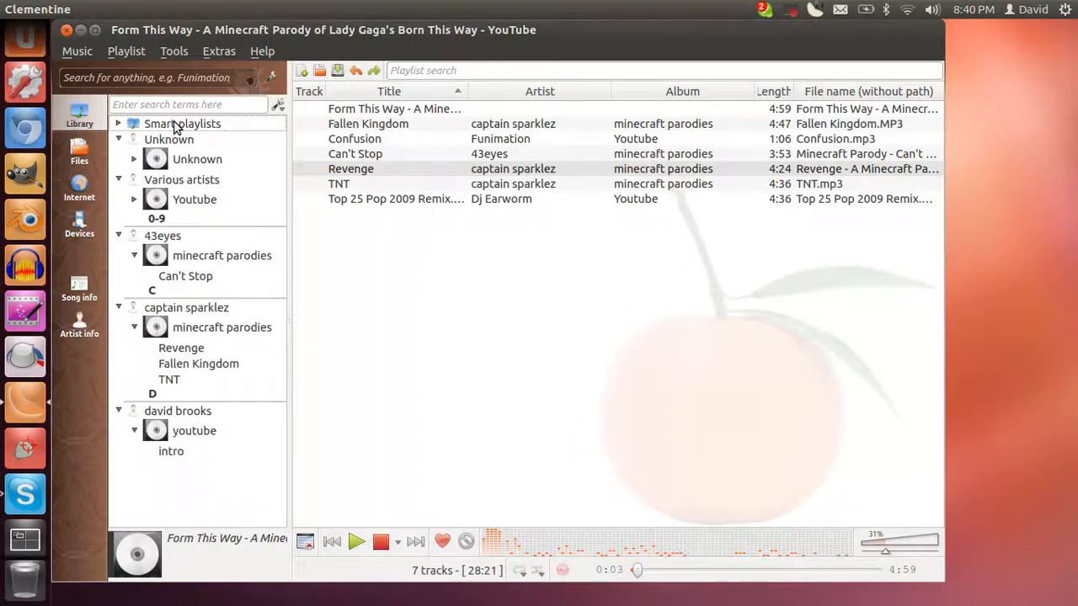
Collapse the Unknown and Various artists groups, then select 43eyes and david brooks' intro track
click(168, 138)
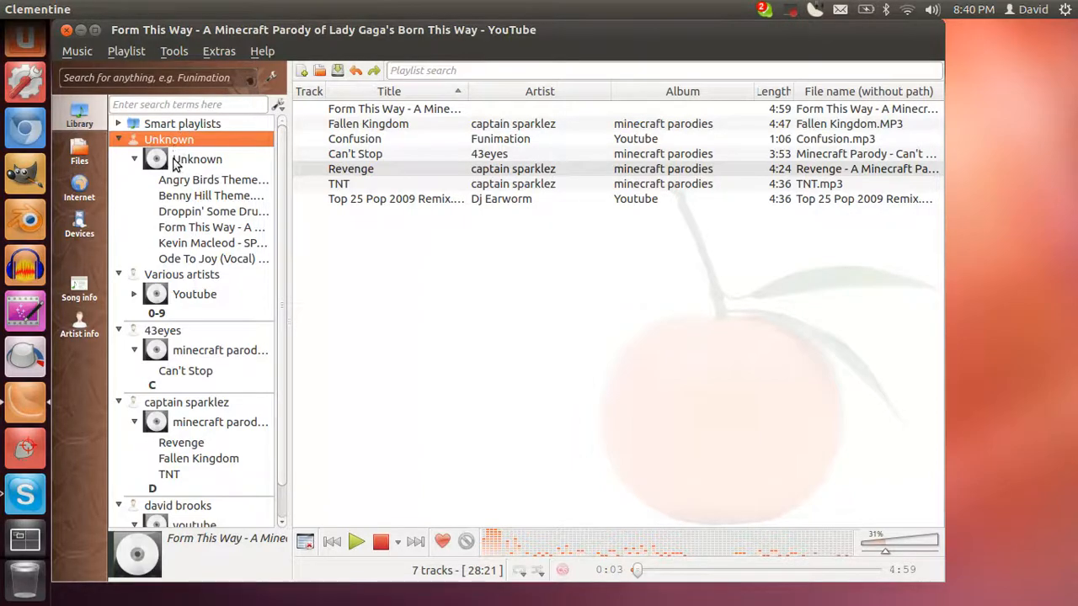
click(169, 139)
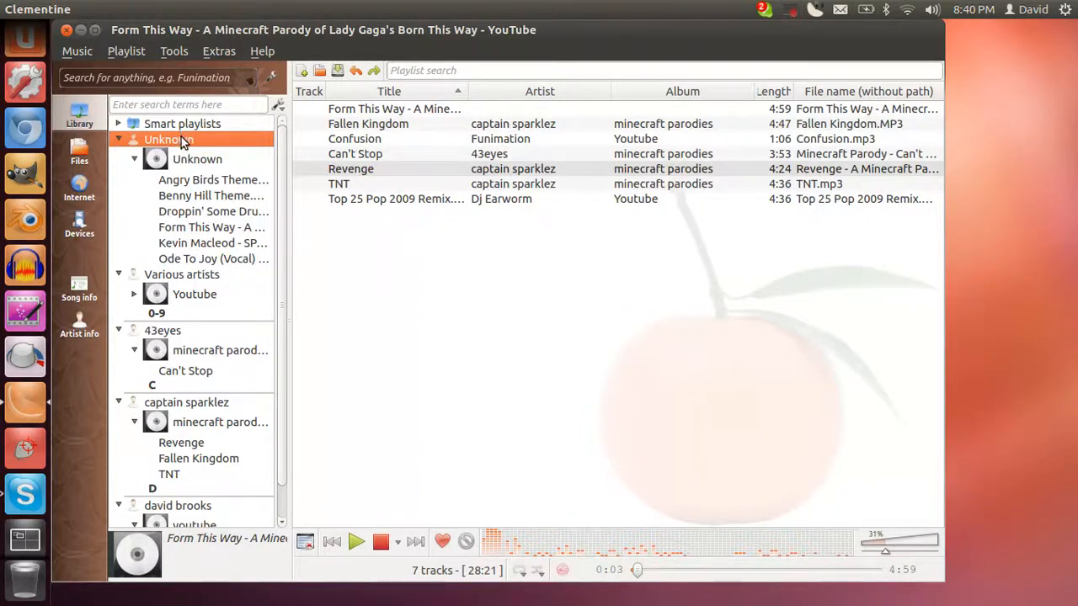
click(118, 140)
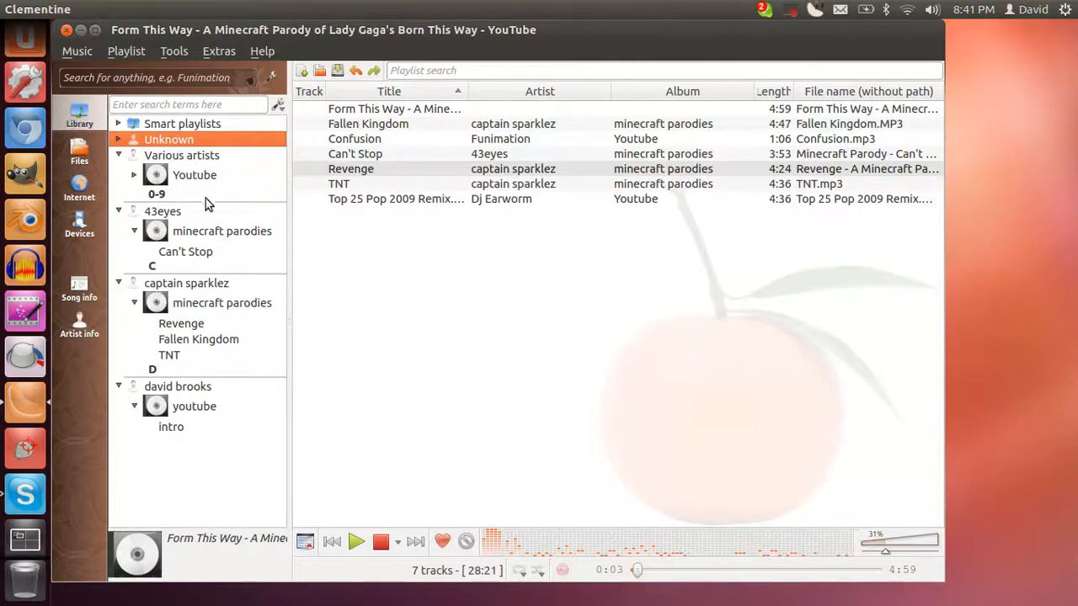
click(194, 173)
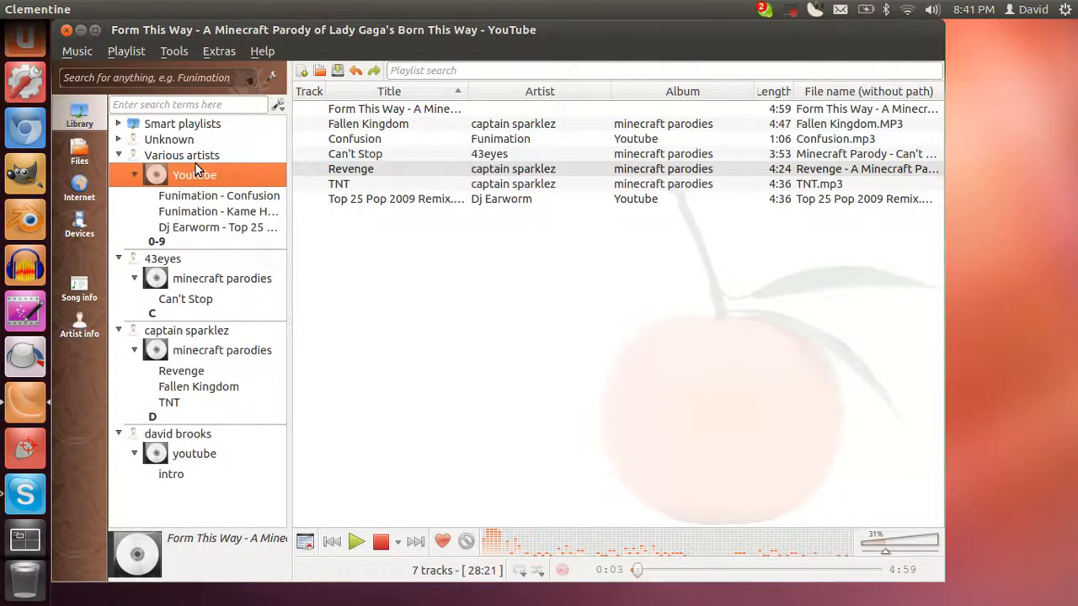
click(120, 155)
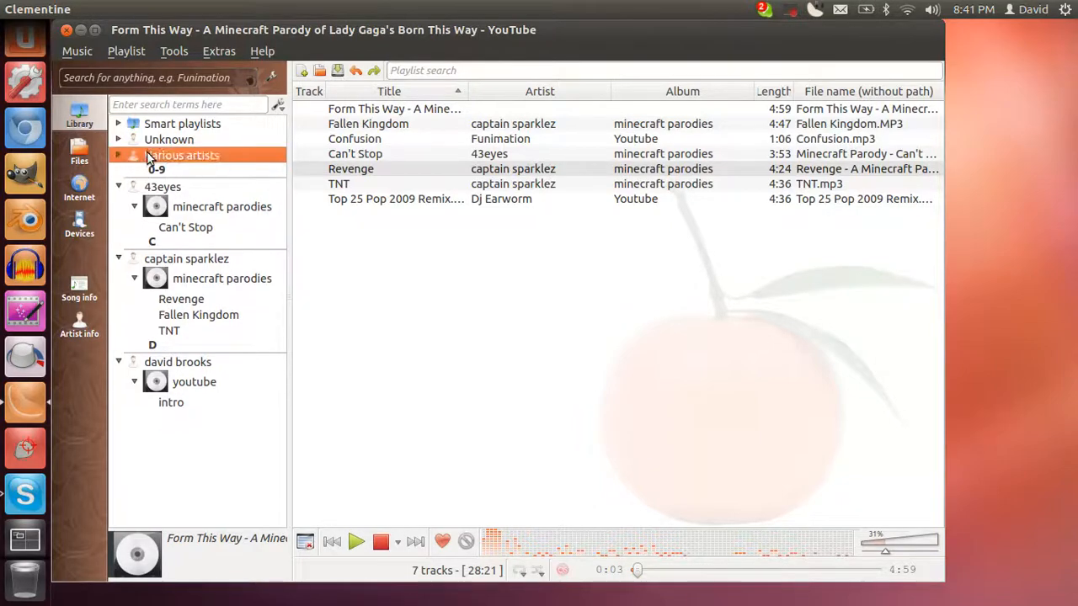
click(161, 185)
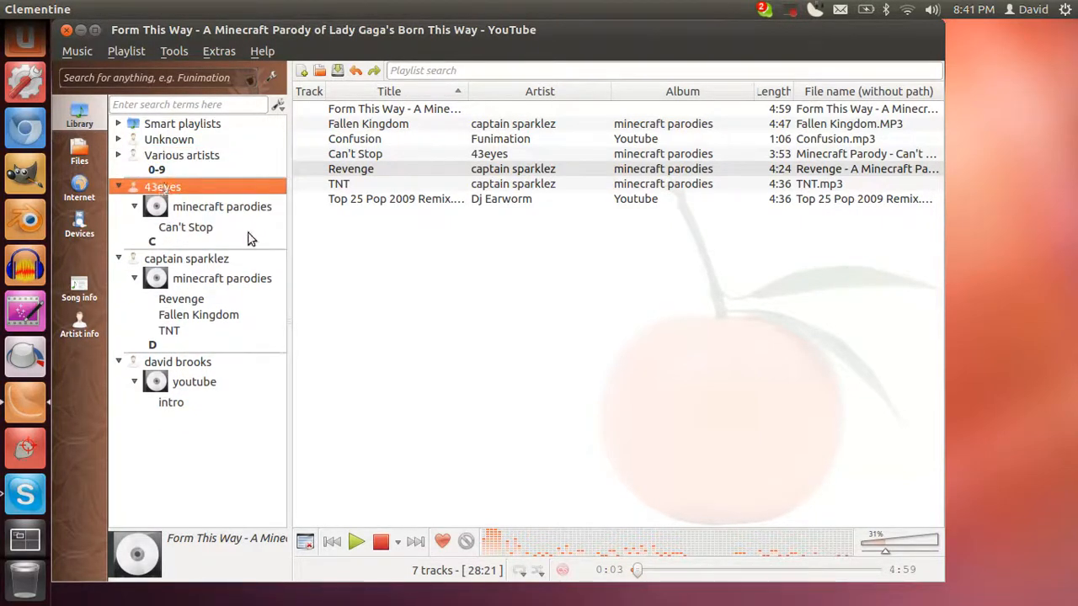
mouse_move(165, 401)
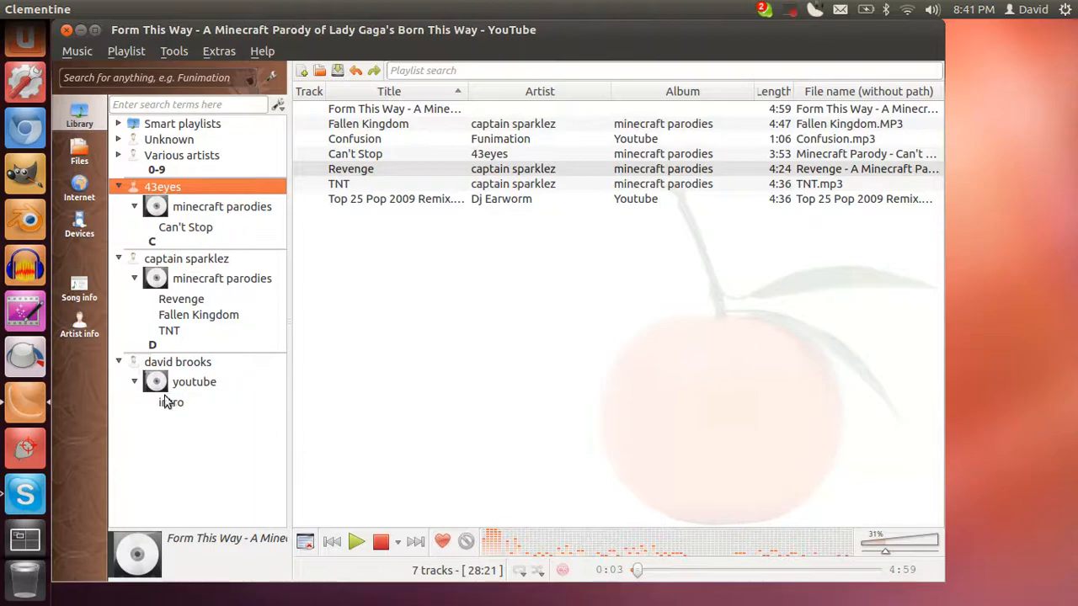
click(172, 401)
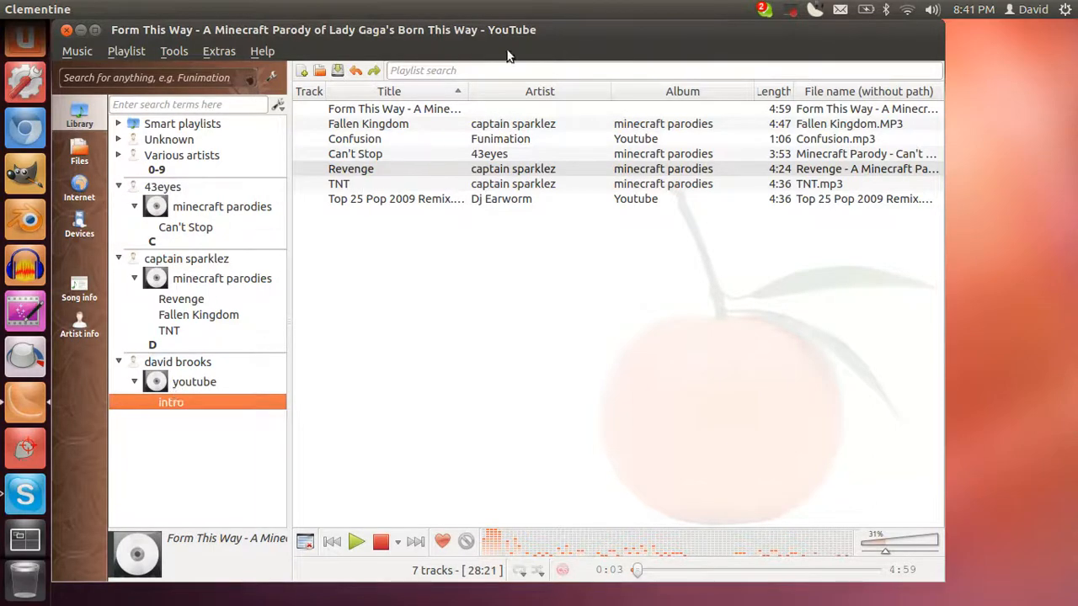
mouse_move(755, 10)
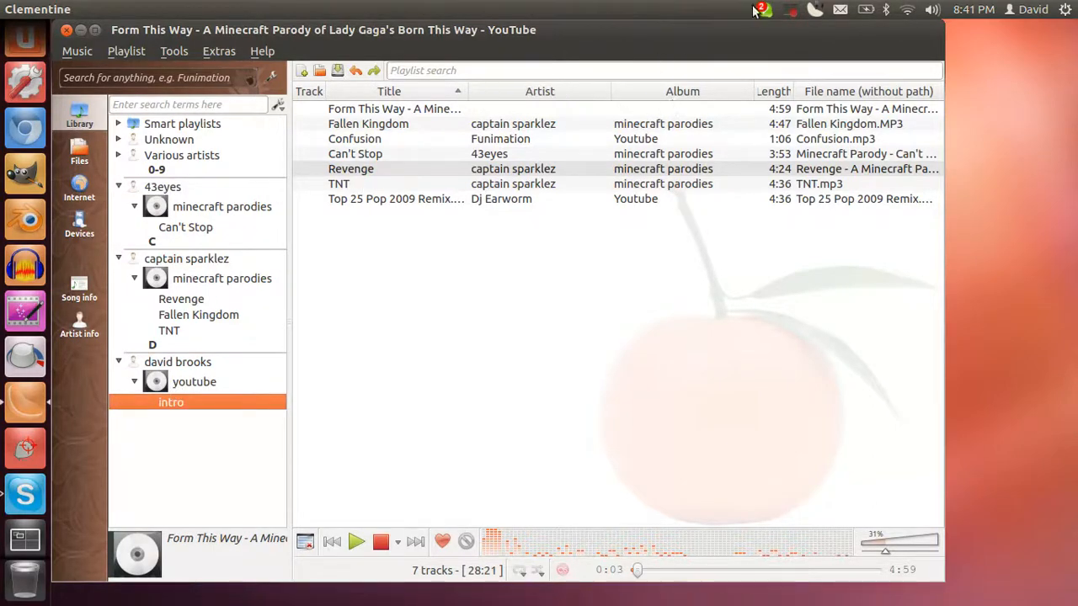
mouse_move(854, 10)
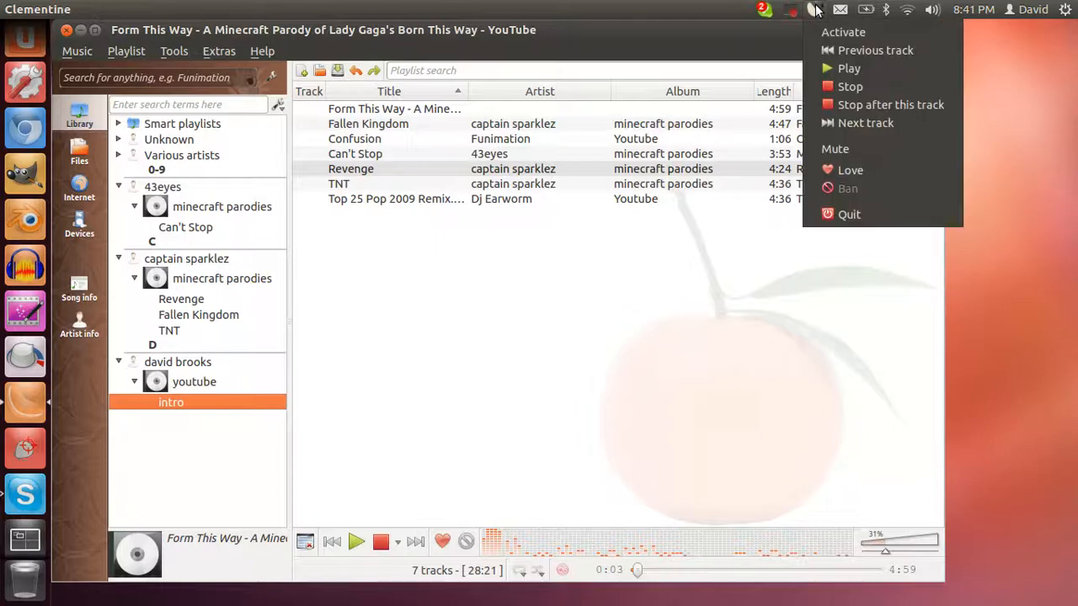
click(788, 10)
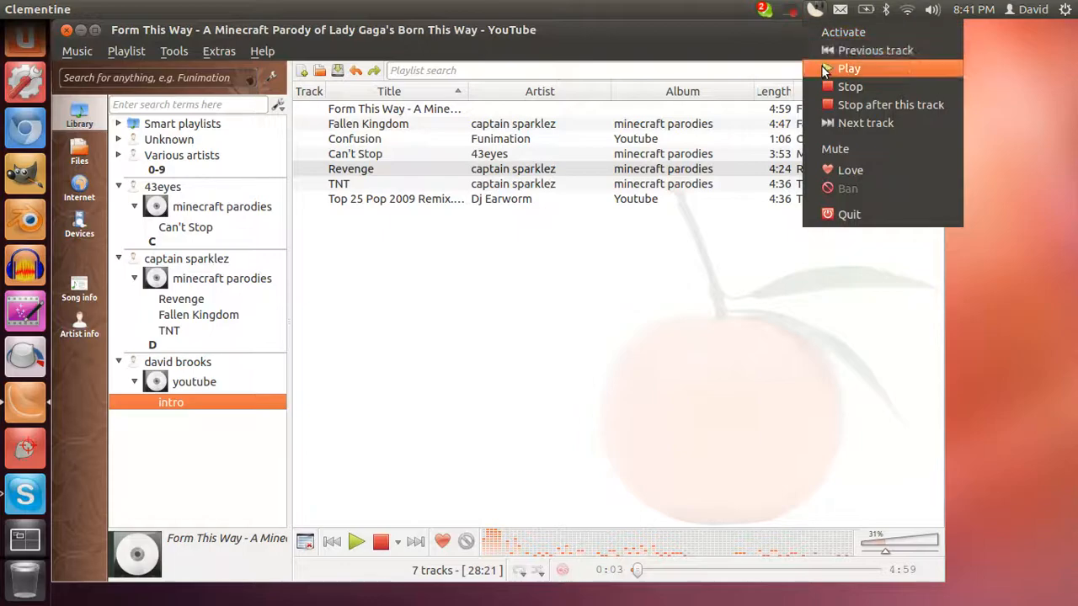
mouse_move(866, 123)
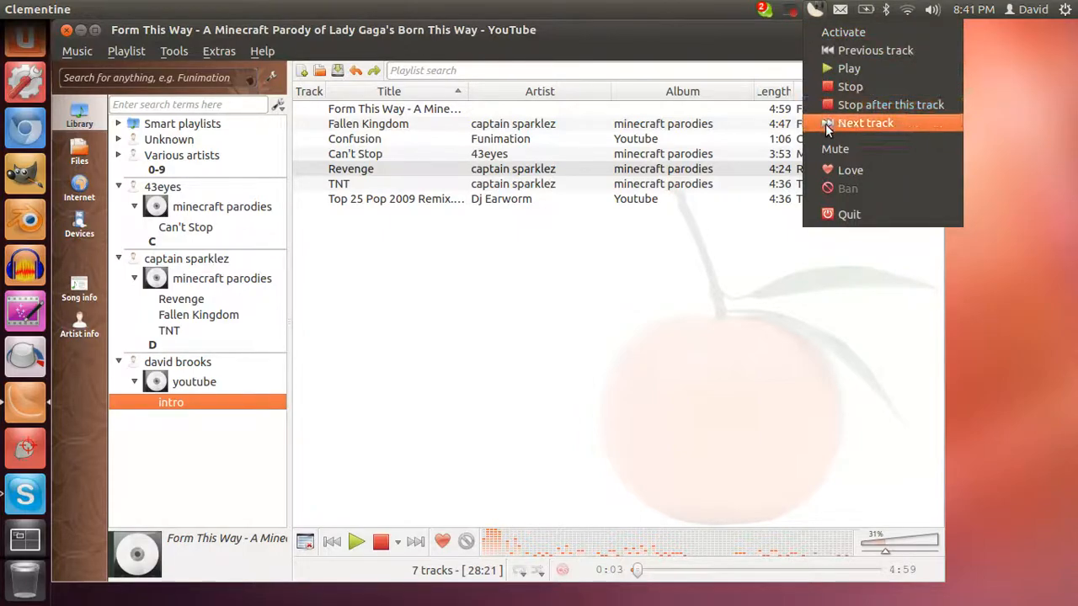
mouse_move(845, 209)
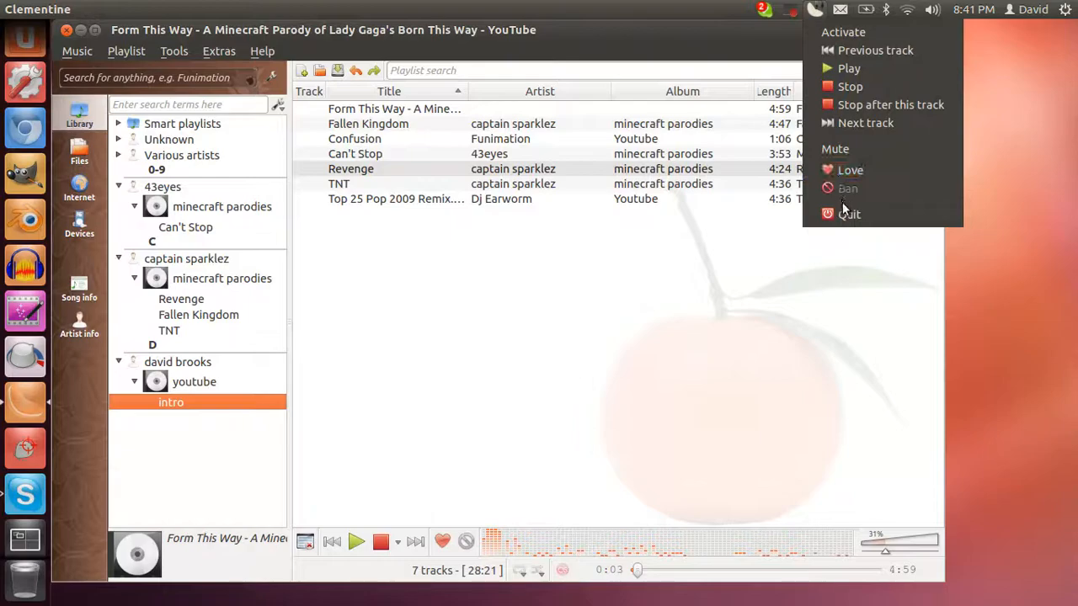
mouse_move(822, 246)
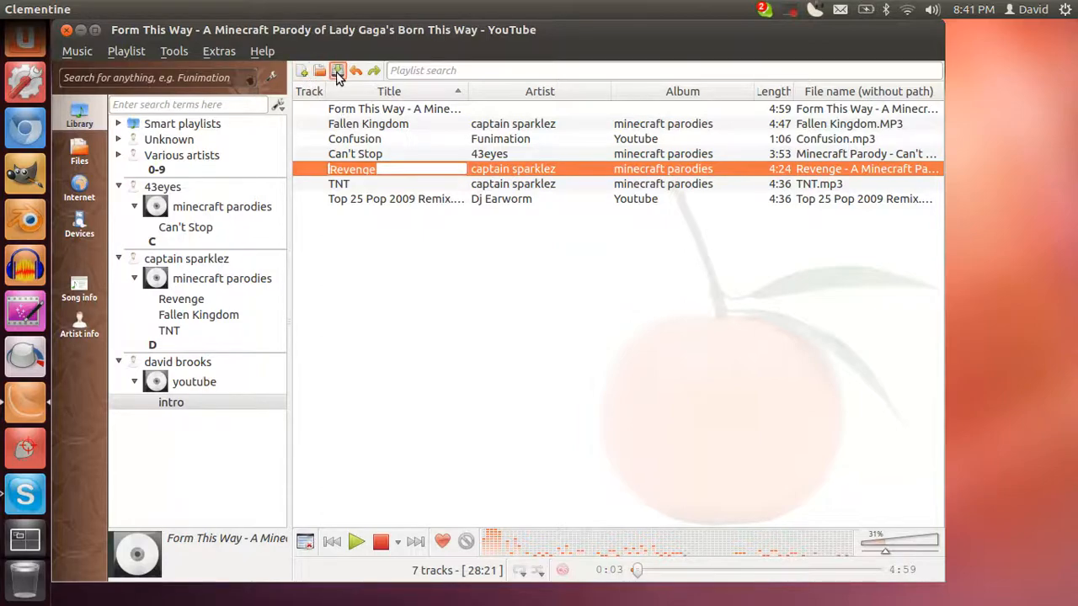
mouse_move(337, 70)
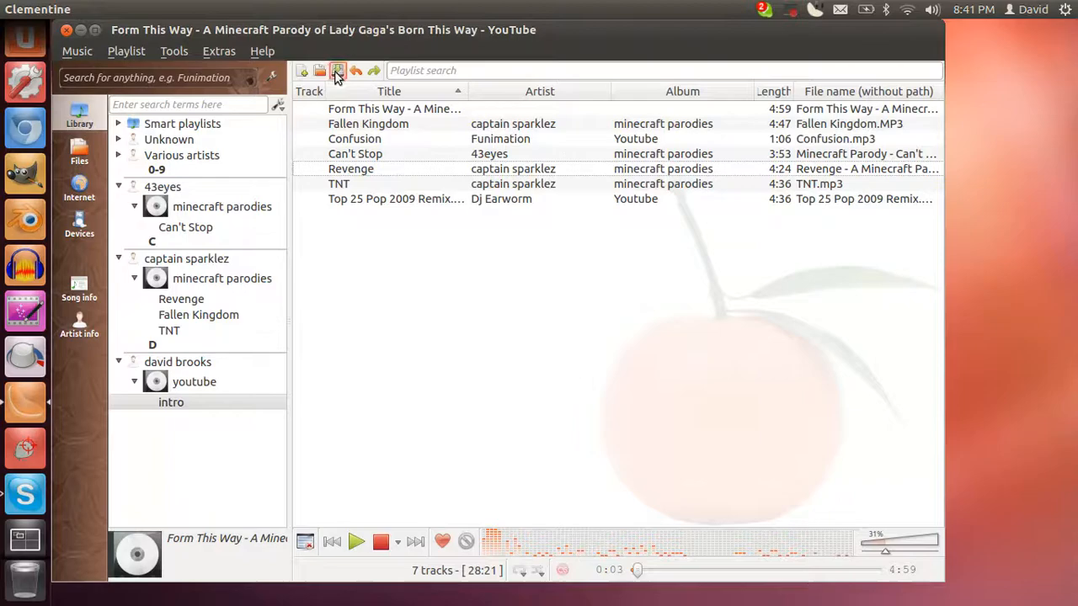
mouse_move(320, 71)
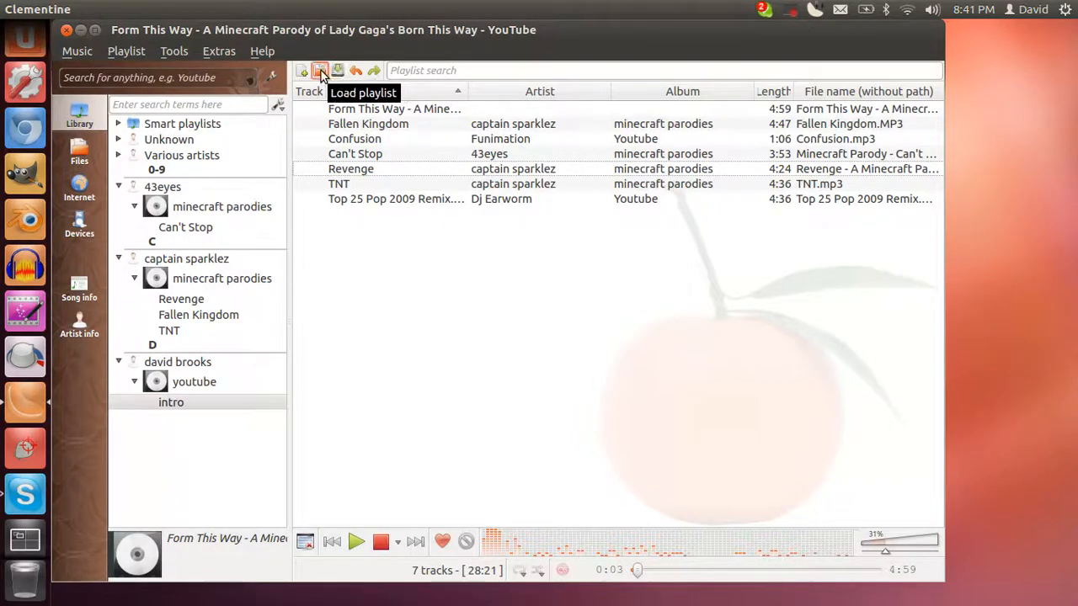
mouse_move(303, 71)
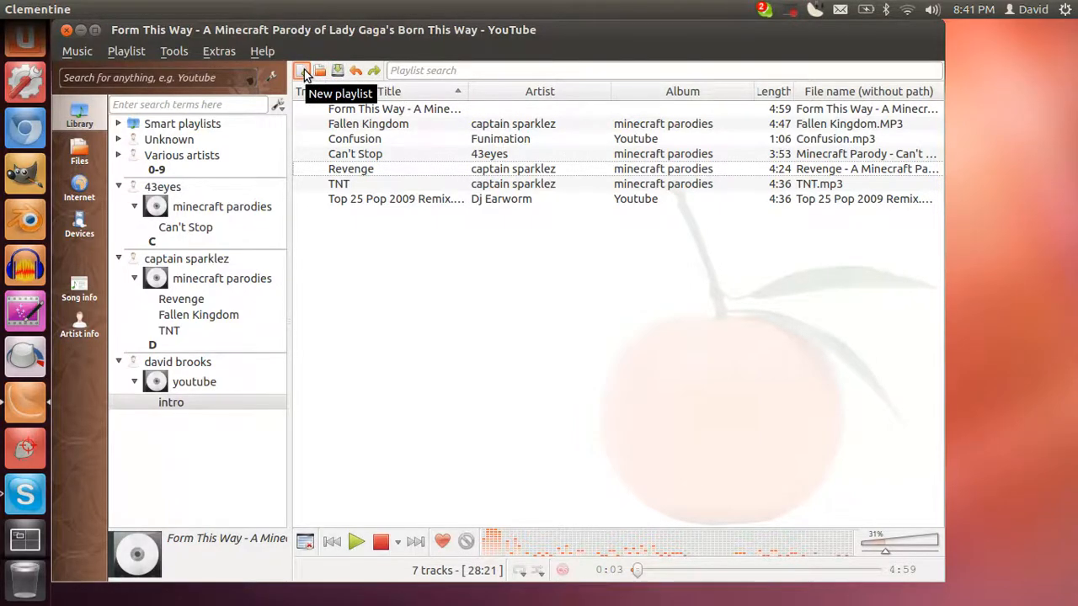
mouse_move(355, 71)
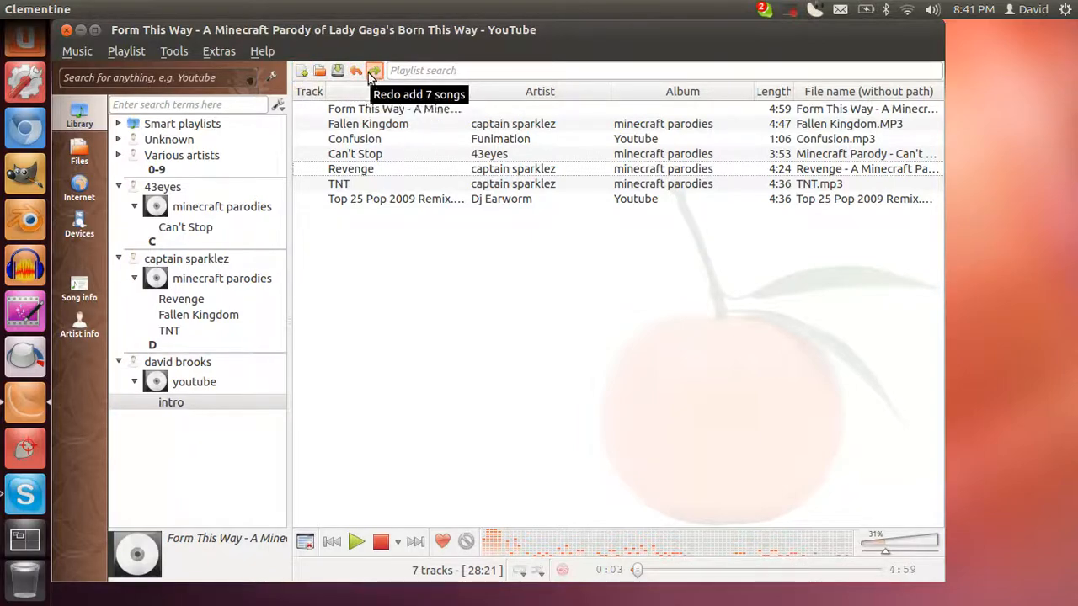
mouse_move(418, 214)
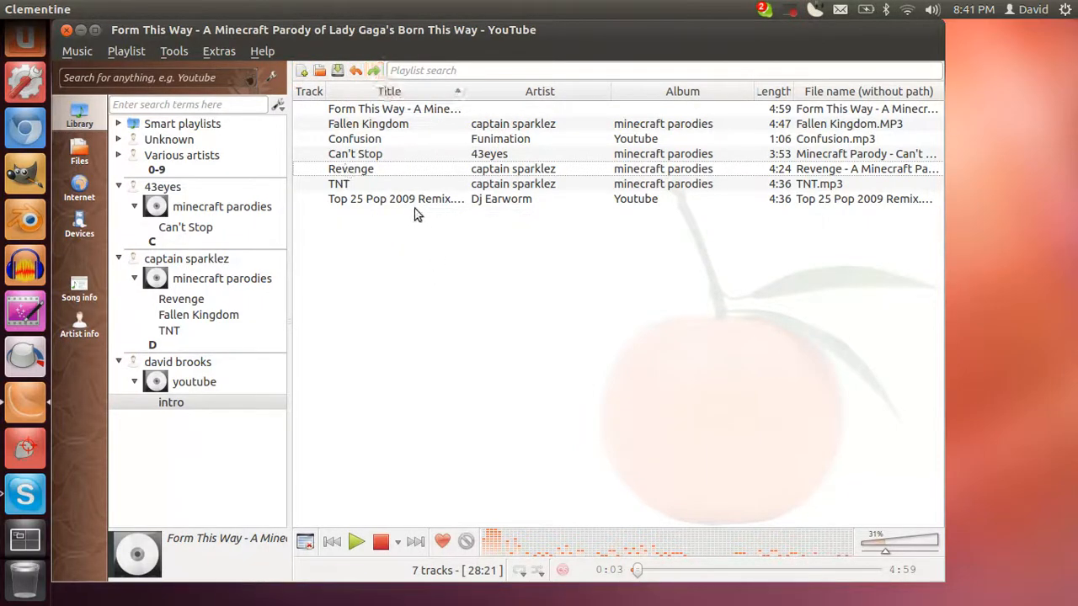
Browse the Playlist menu, then show the Tools menu with cover manager, equalizer and preferences
click(126, 51)
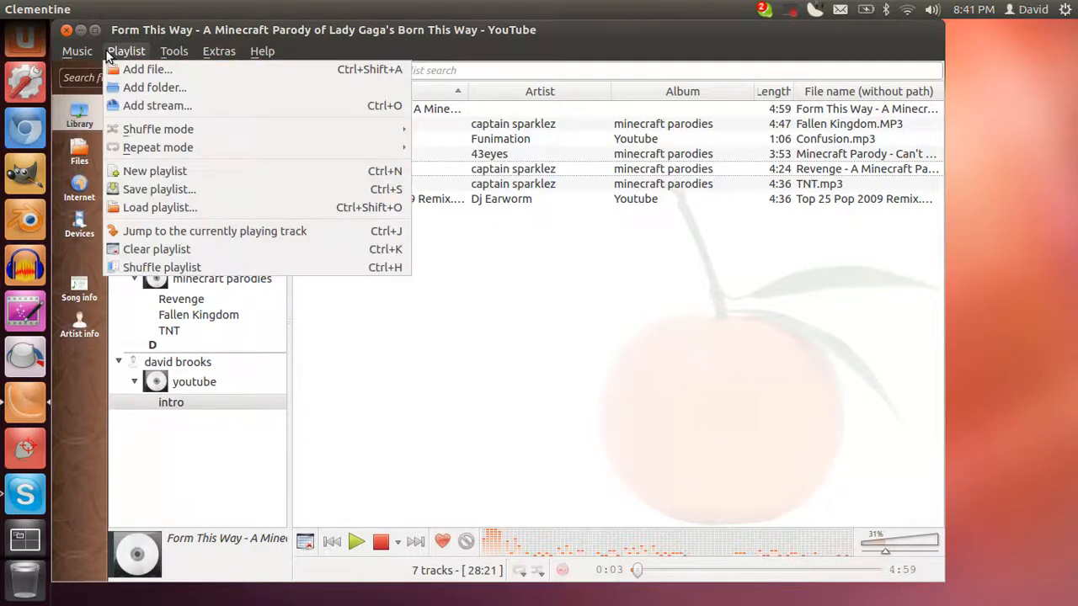
mouse_move(155, 88)
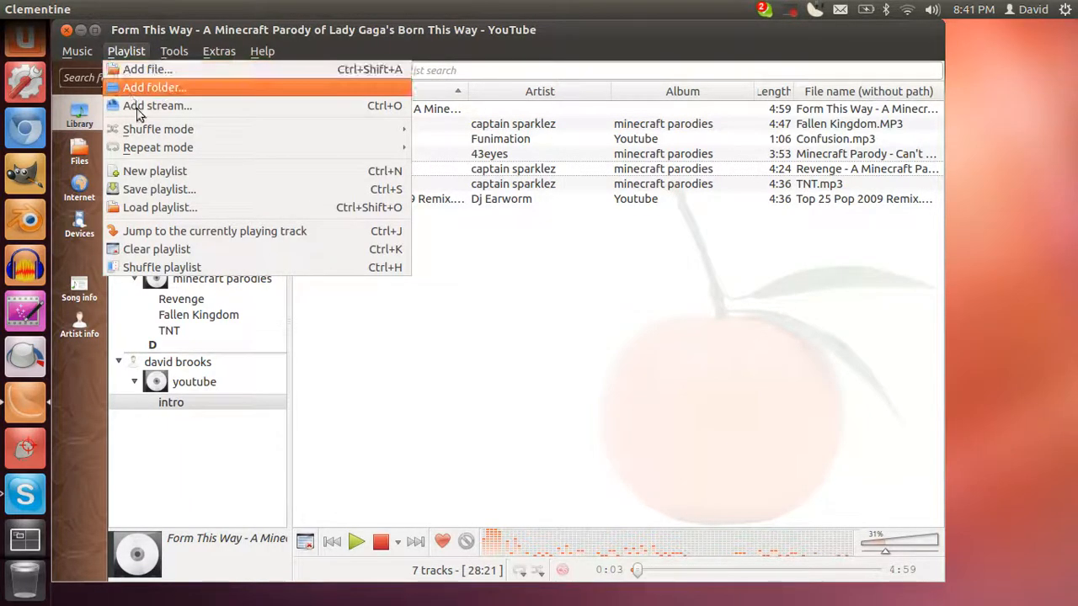
mouse_move(158, 148)
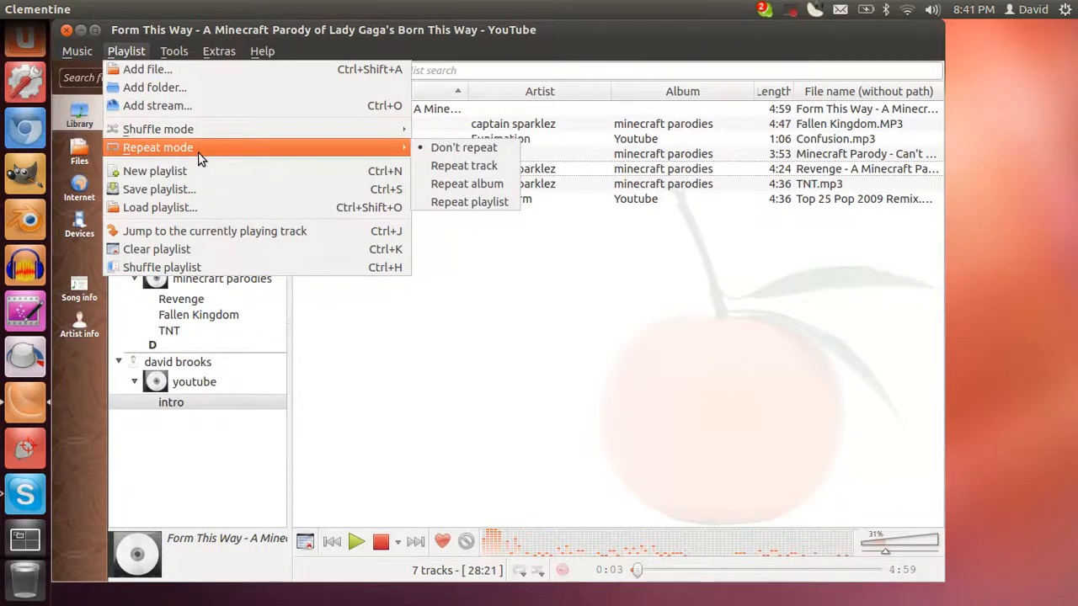
mouse_move(195, 217)
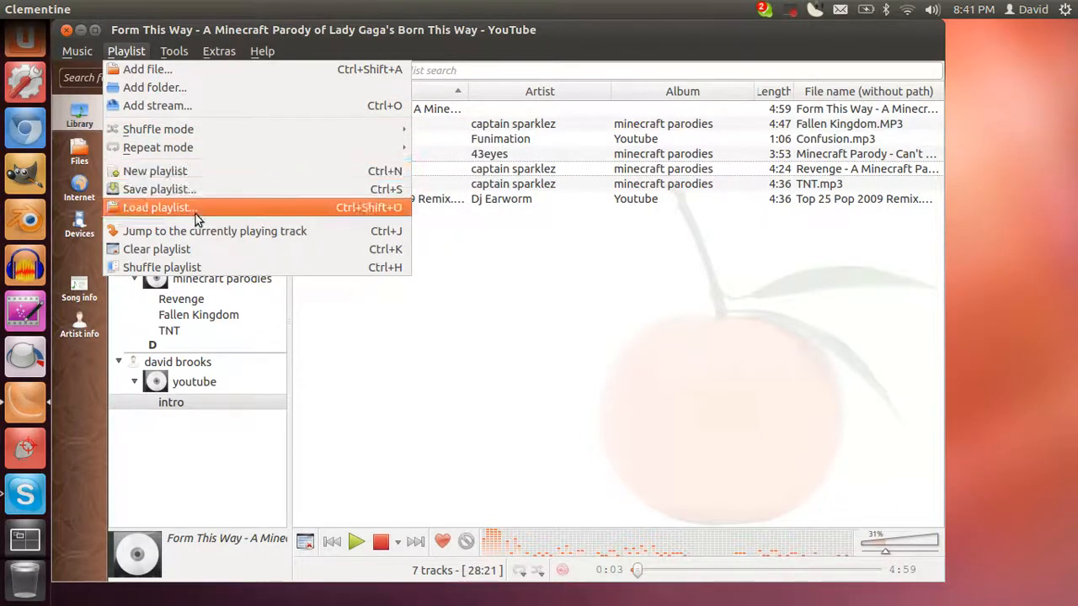
mouse_move(212, 249)
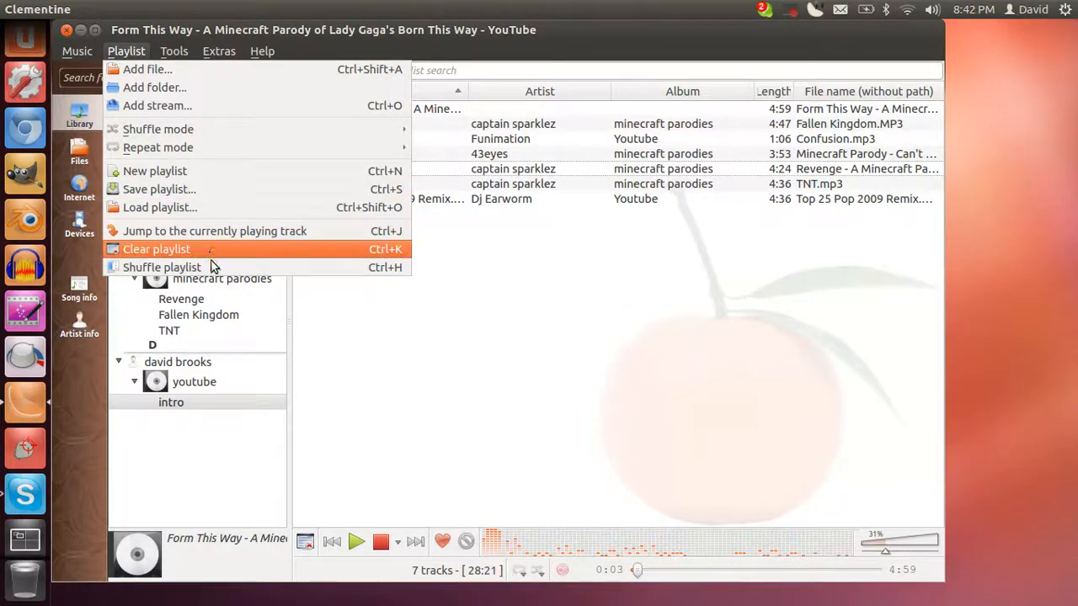
click(175, 50)
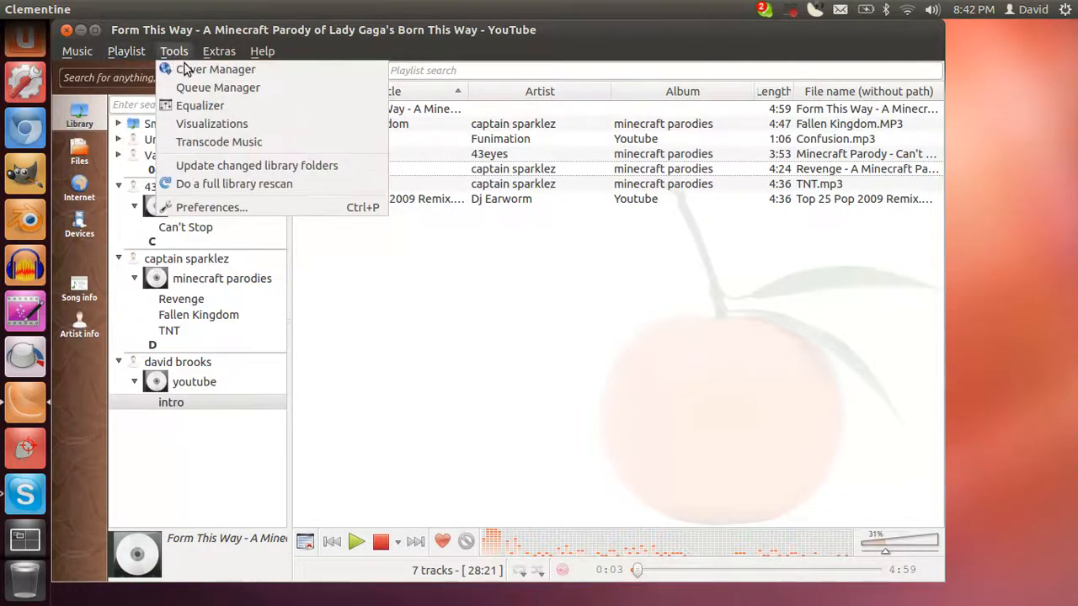
mouse_move(218, 88)
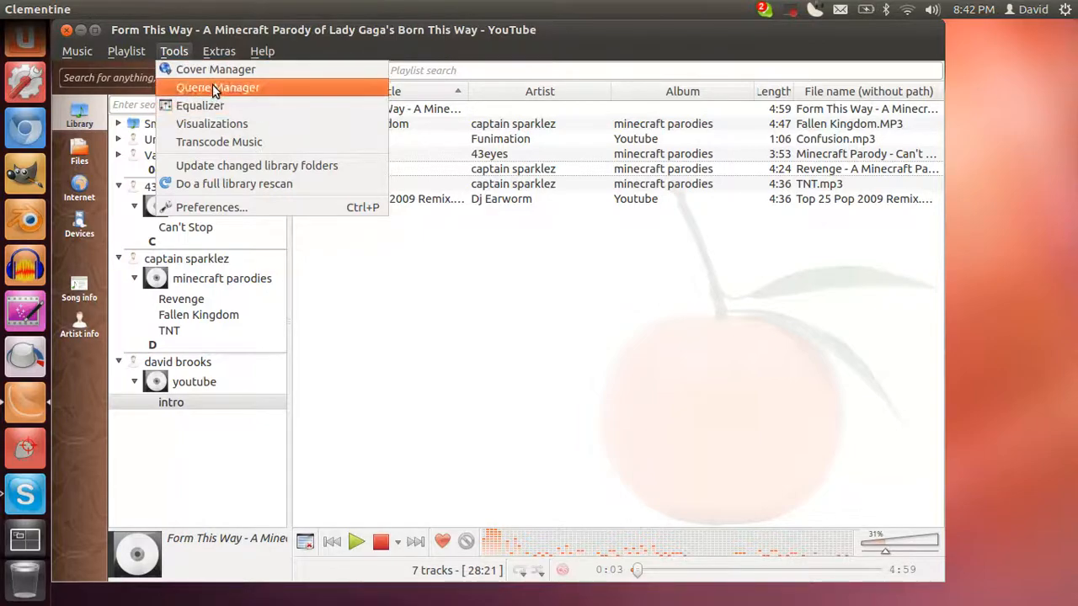
mouse_move(239, 124)
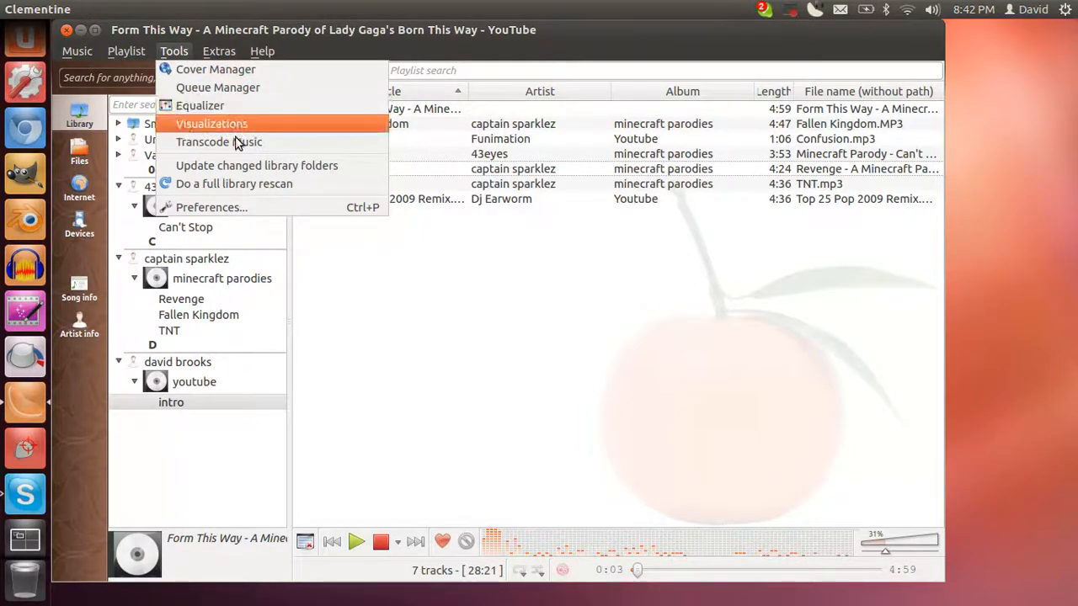
mouse_move(256, 166)
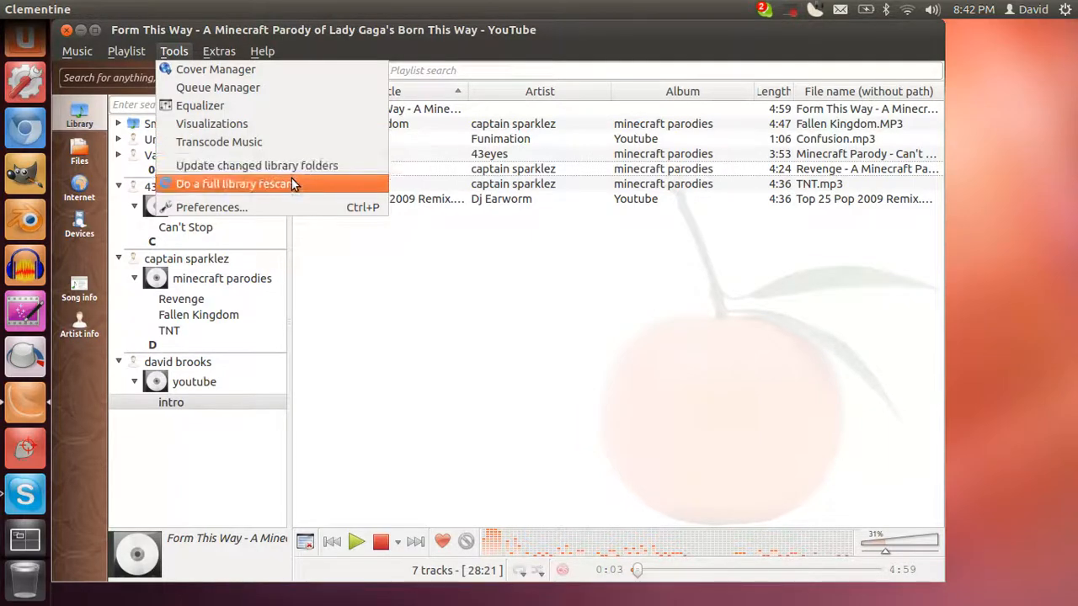
mouse_move(256, 165)
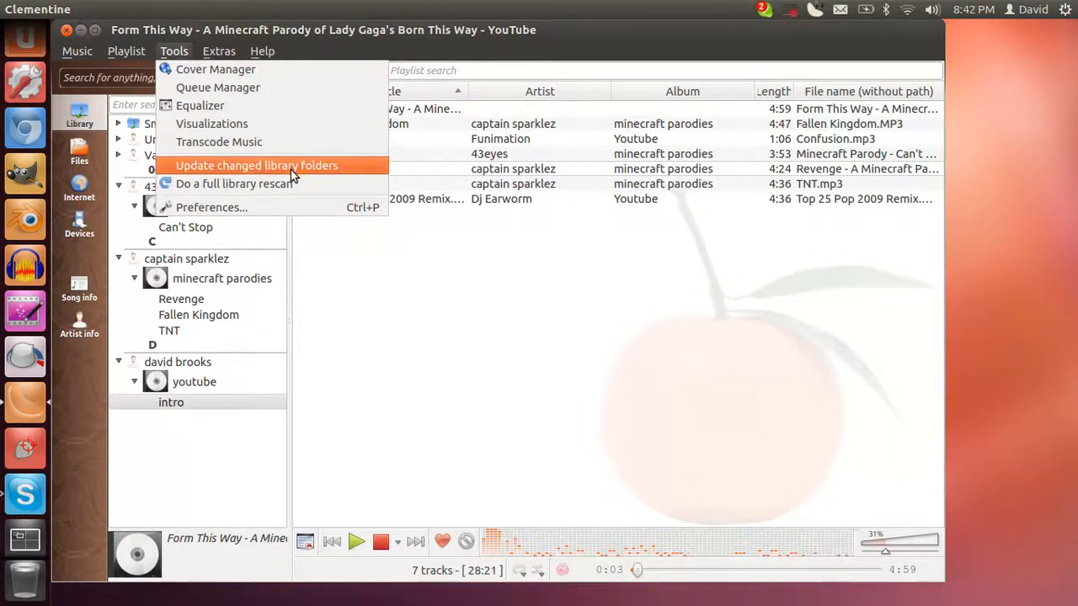
mouse_move(293, 207)
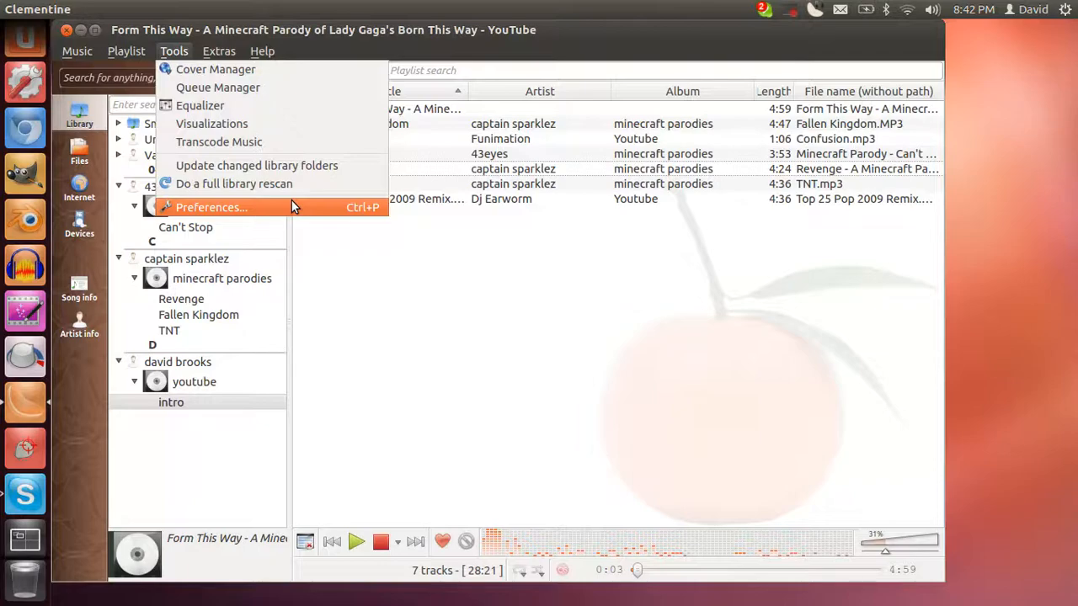
click(212, 207)
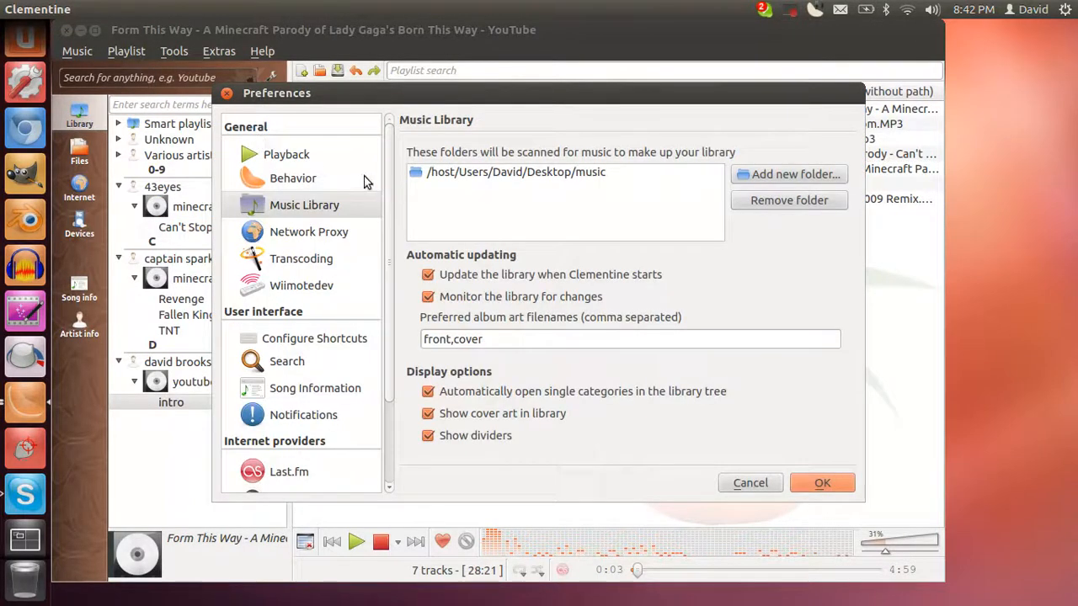
mouse_move(454, 235)
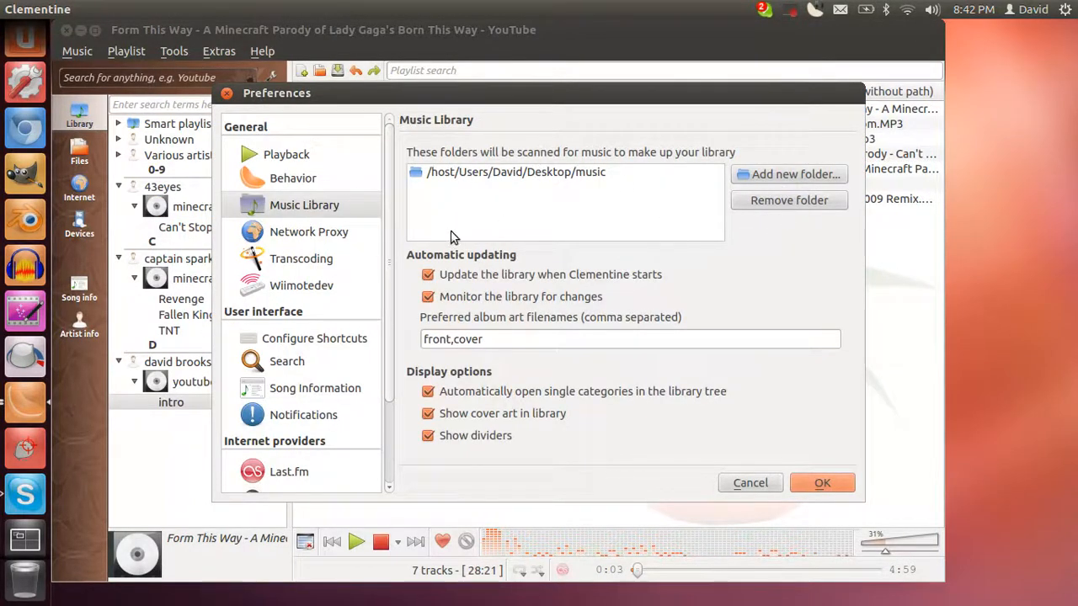
mouse_move(266, 182)
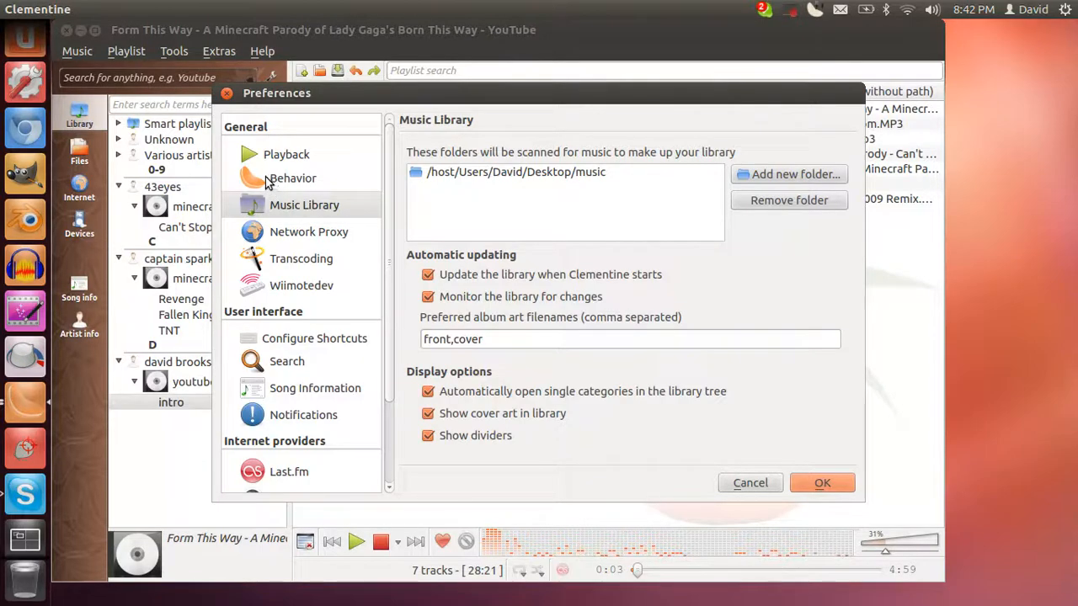
Review the Behavior and Playback preference pages, ending on the Network Proxy page
click(293, 179)
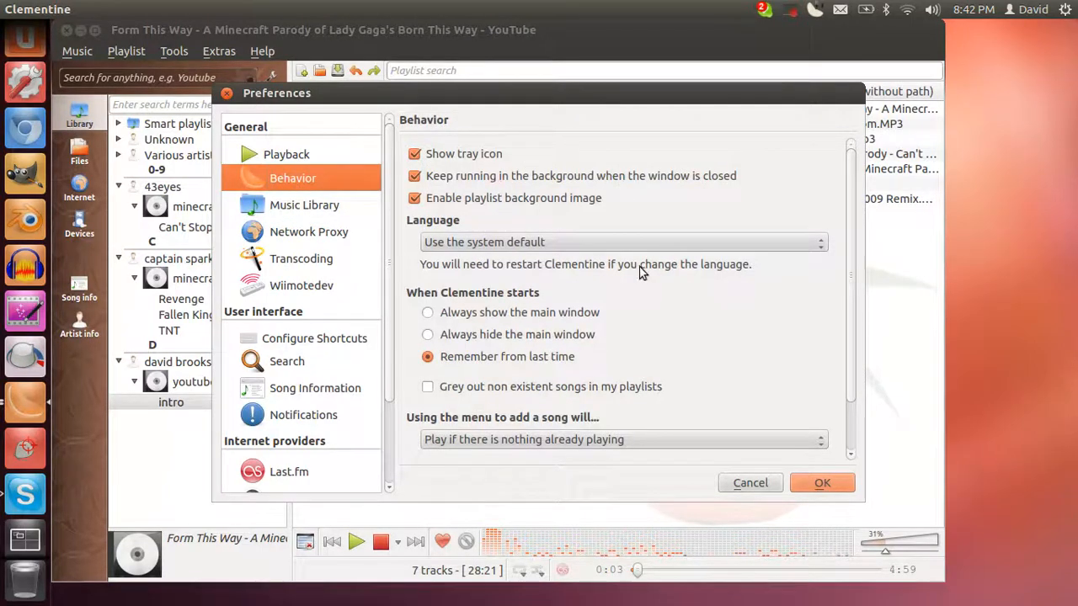
scroll(down, 3)
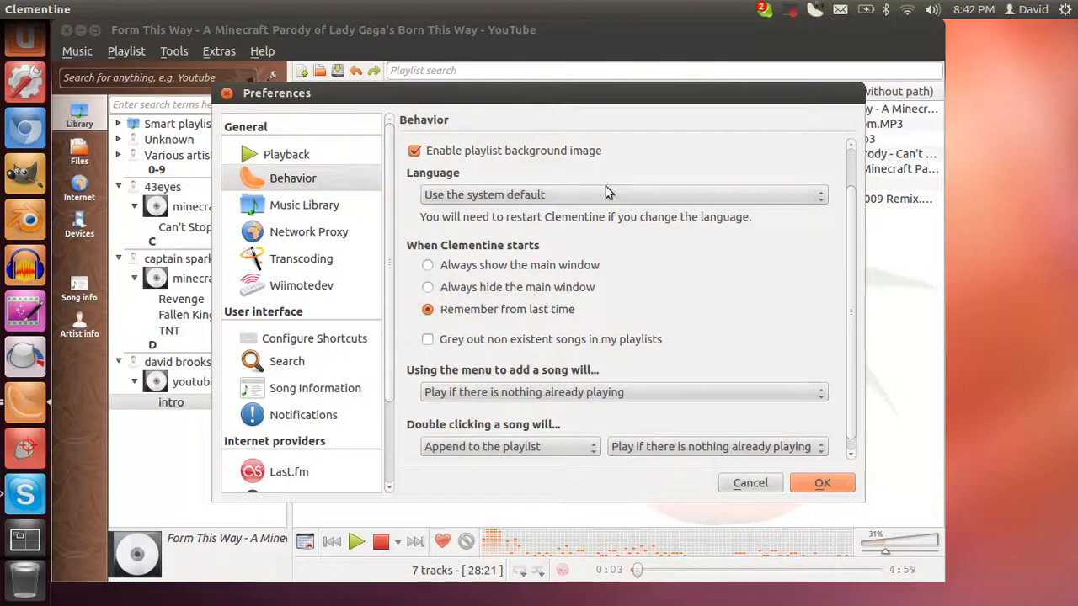
click(621, 195)
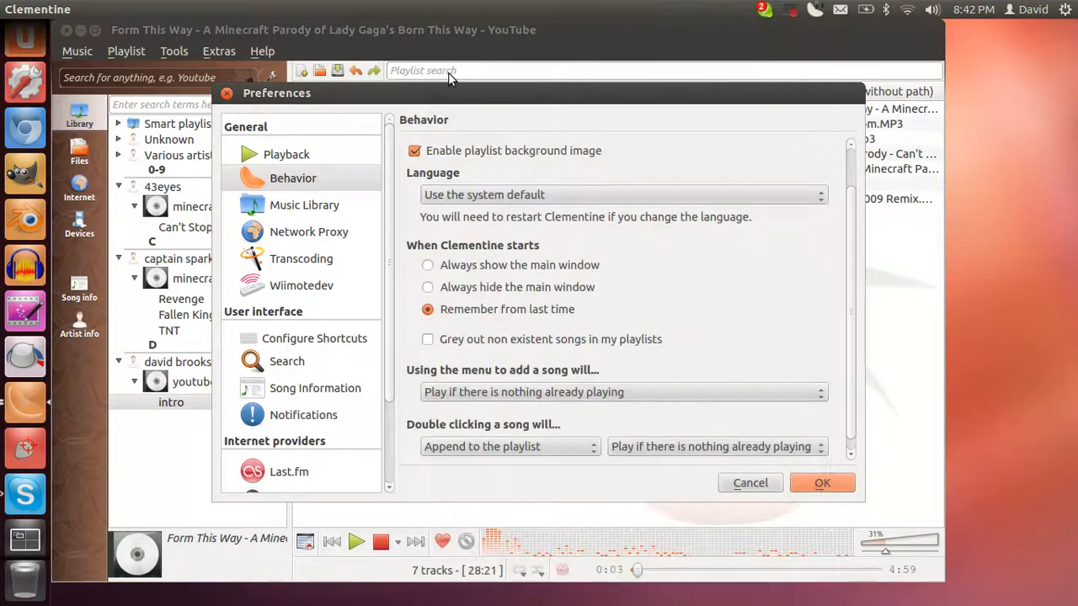
mouse_move(401, 277)
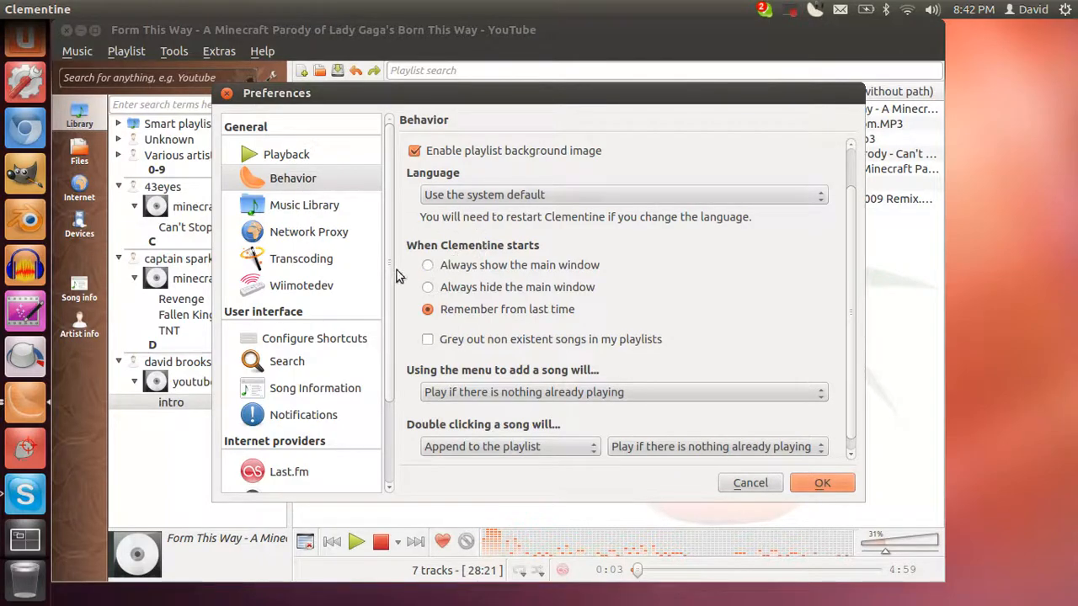
mouse_move(273, 148)
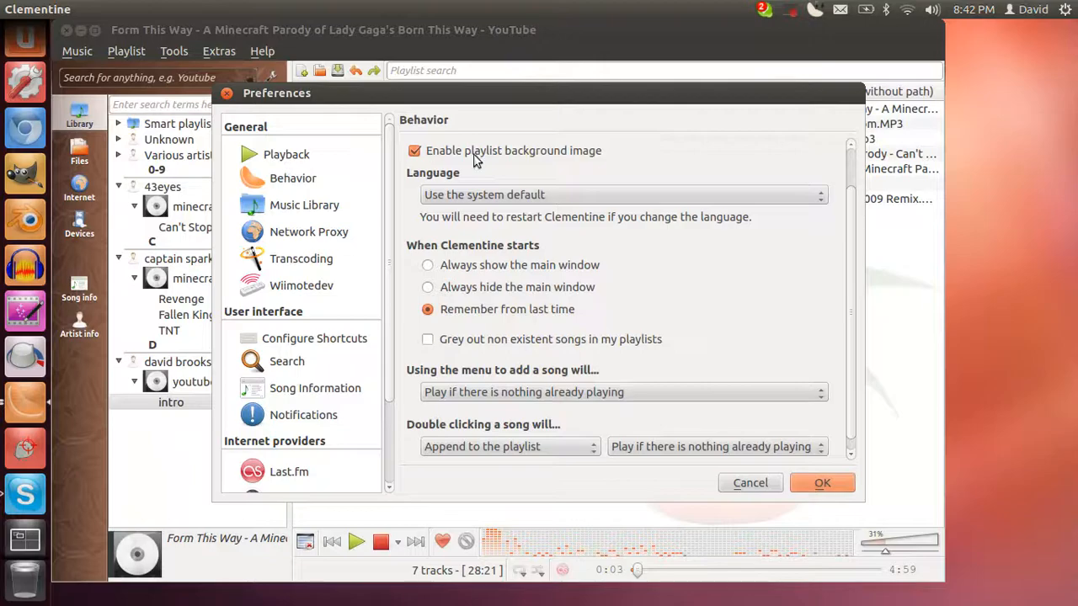
click(286, 155)
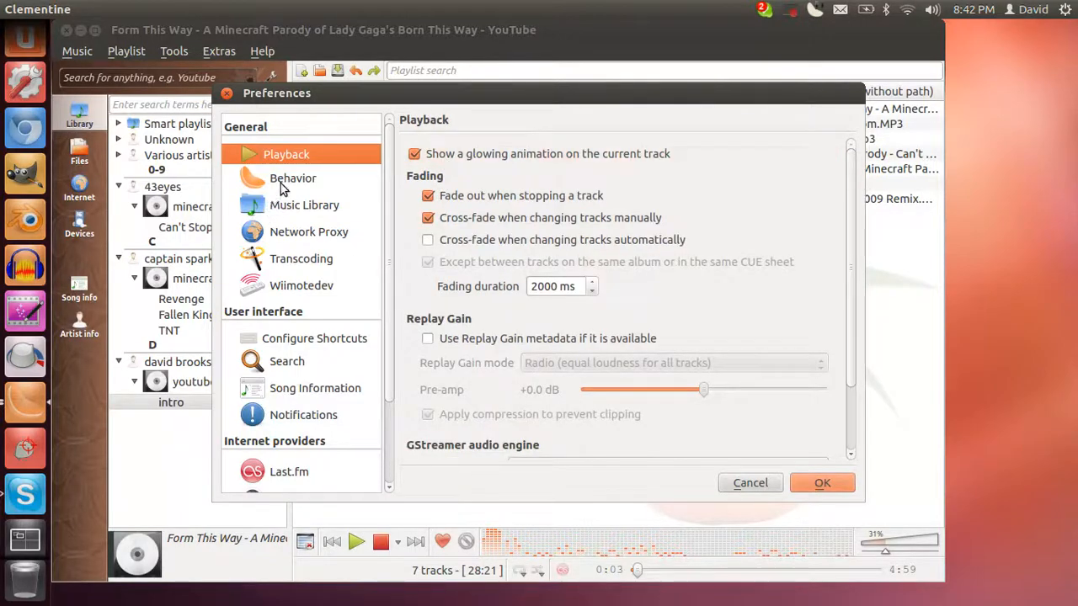
click(293, 178)
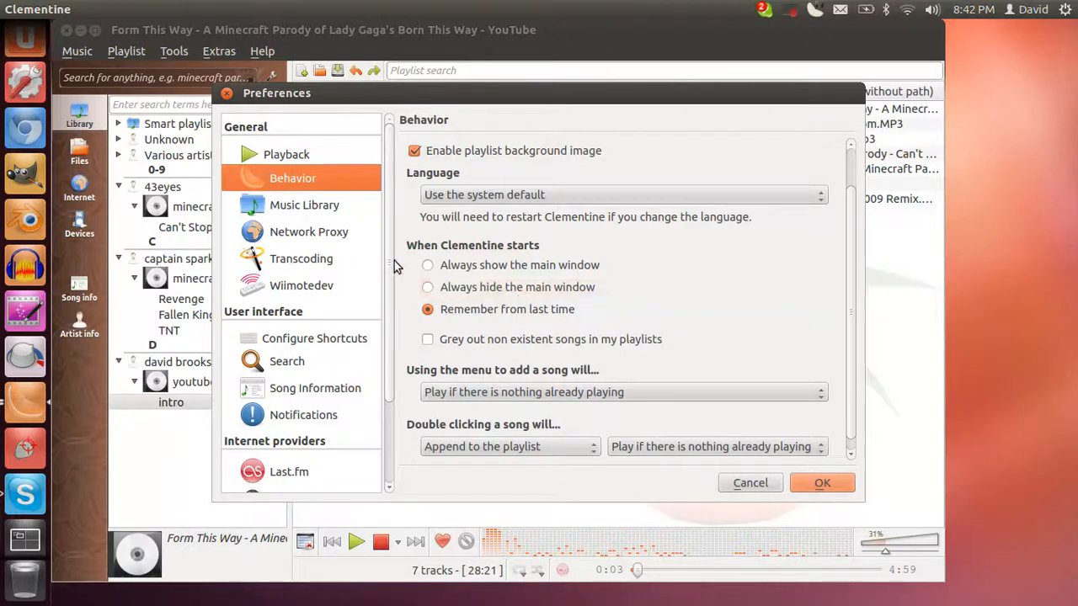
mouse_move(328, 236)
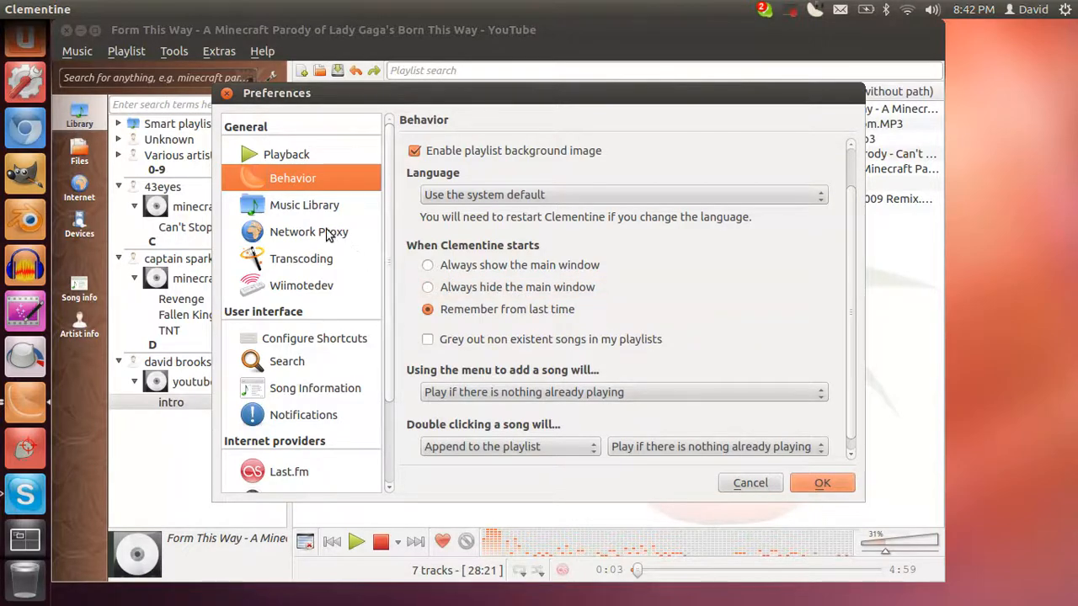
click(309, 233)
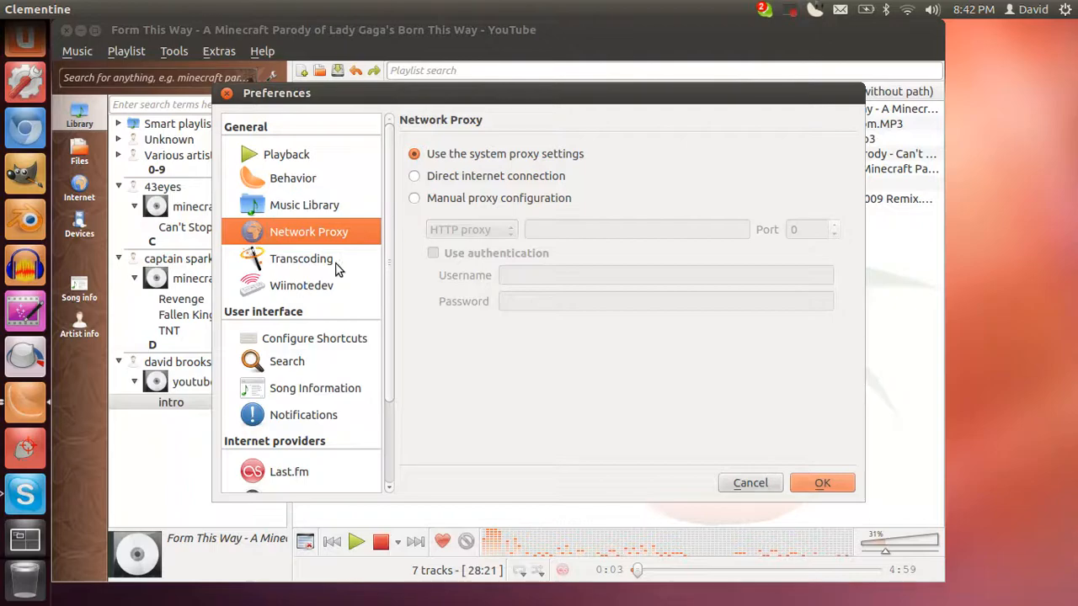
Look through the Transcoding, Wiimotedev, Configure Shortcuts and Song Information preference pages
click(300, 259)
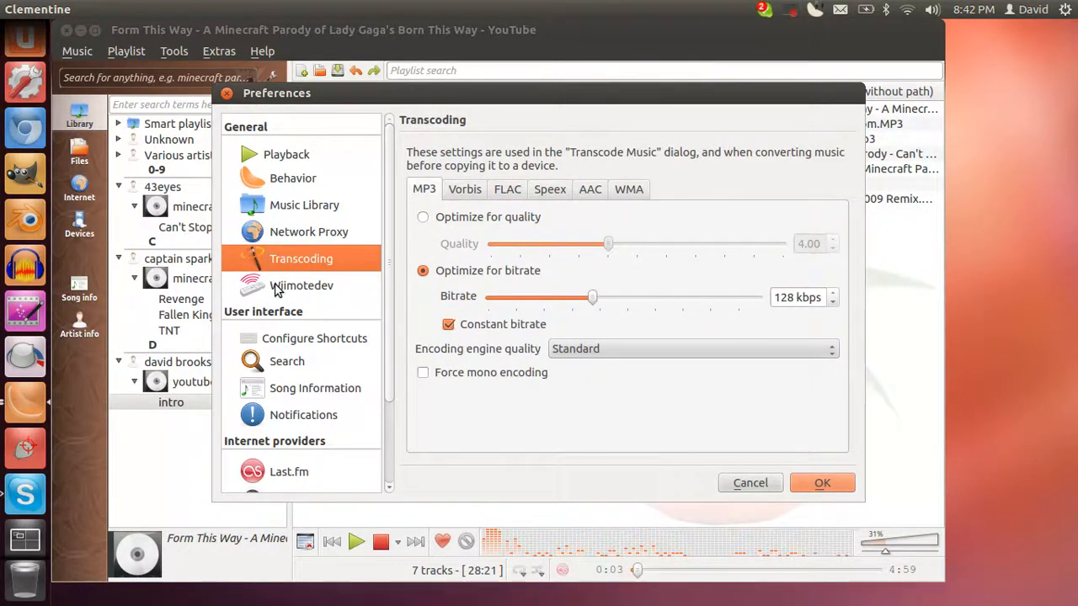
click(301, 287)
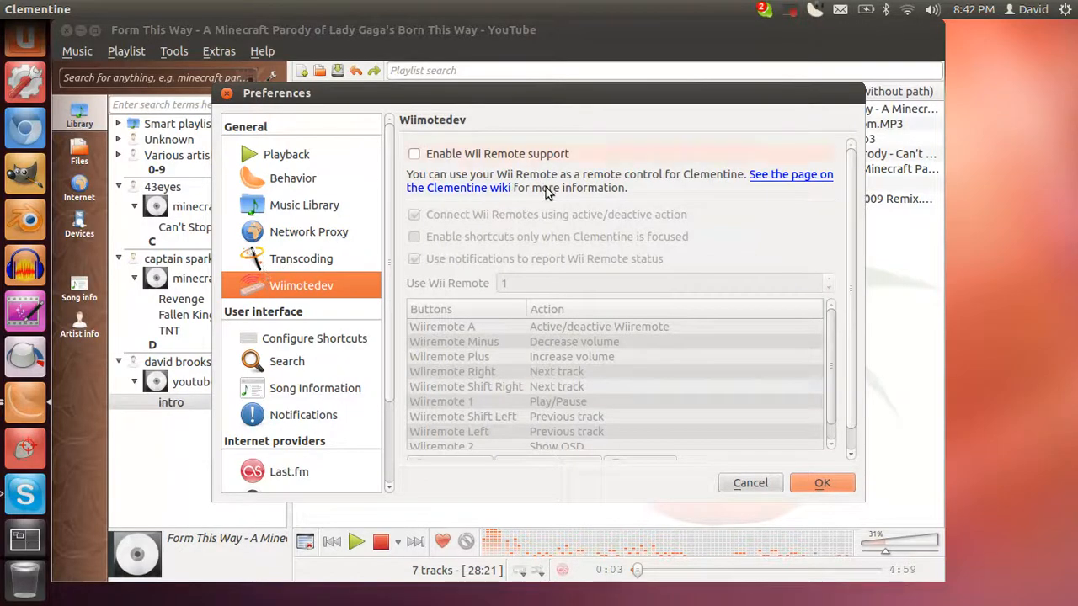
click(414, 154)
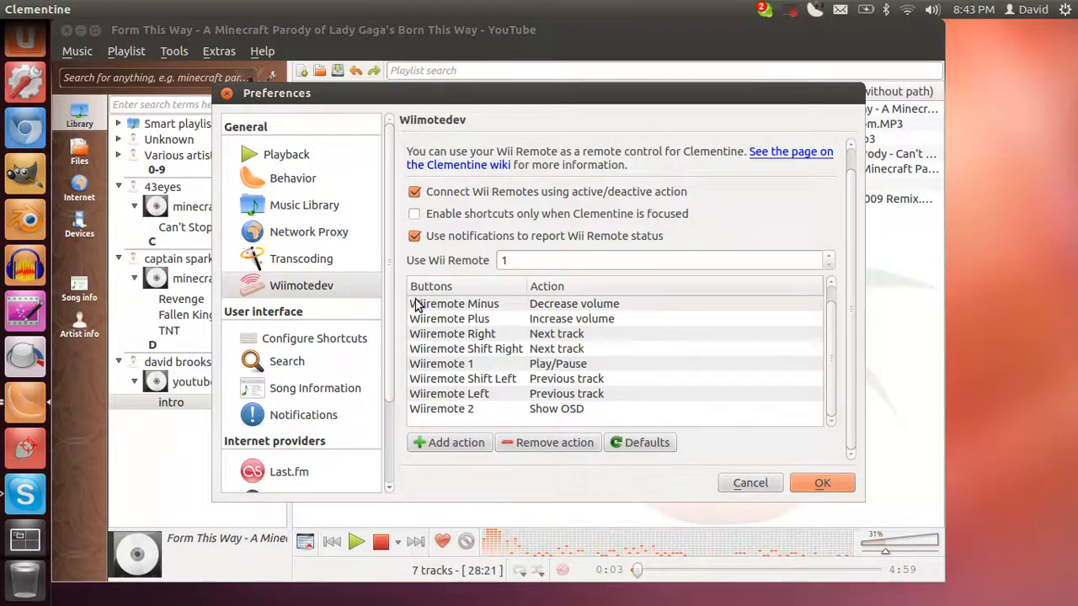
mouse_move(329, 287)
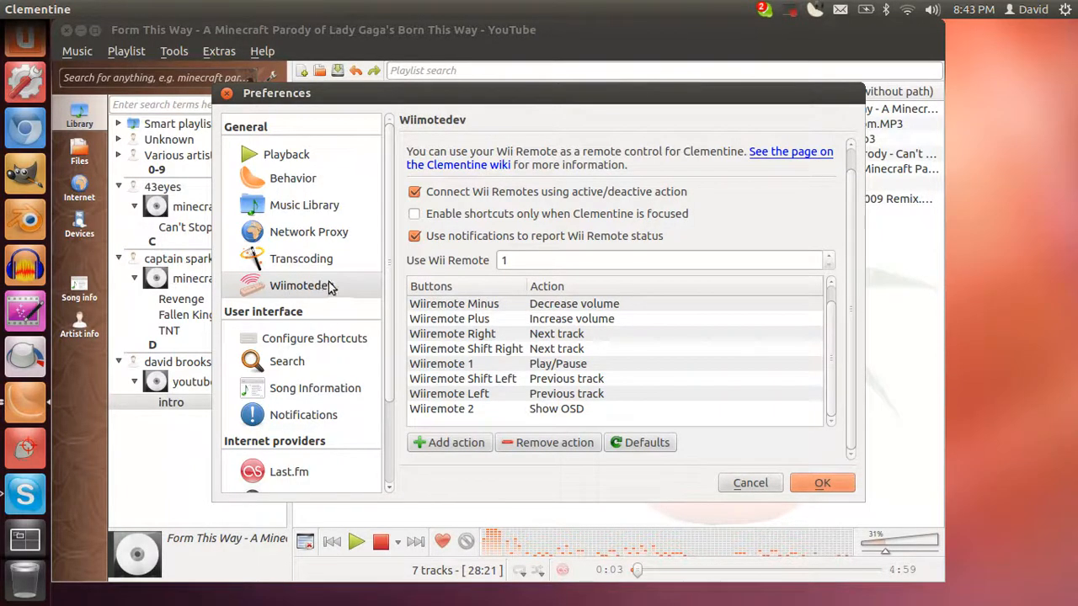
mouse_move(313, 346)
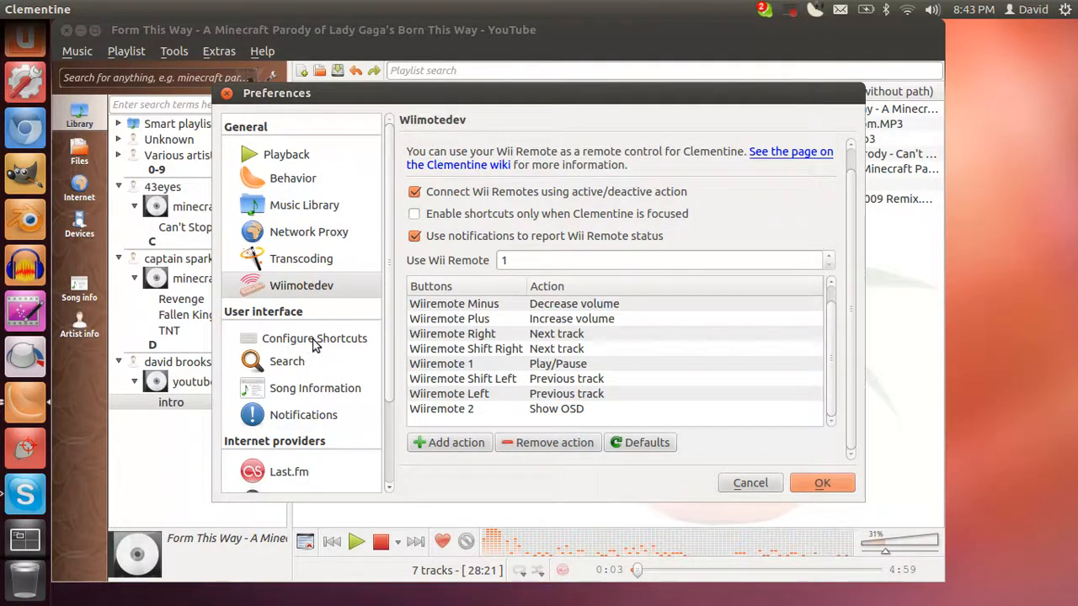
click(313, 337)
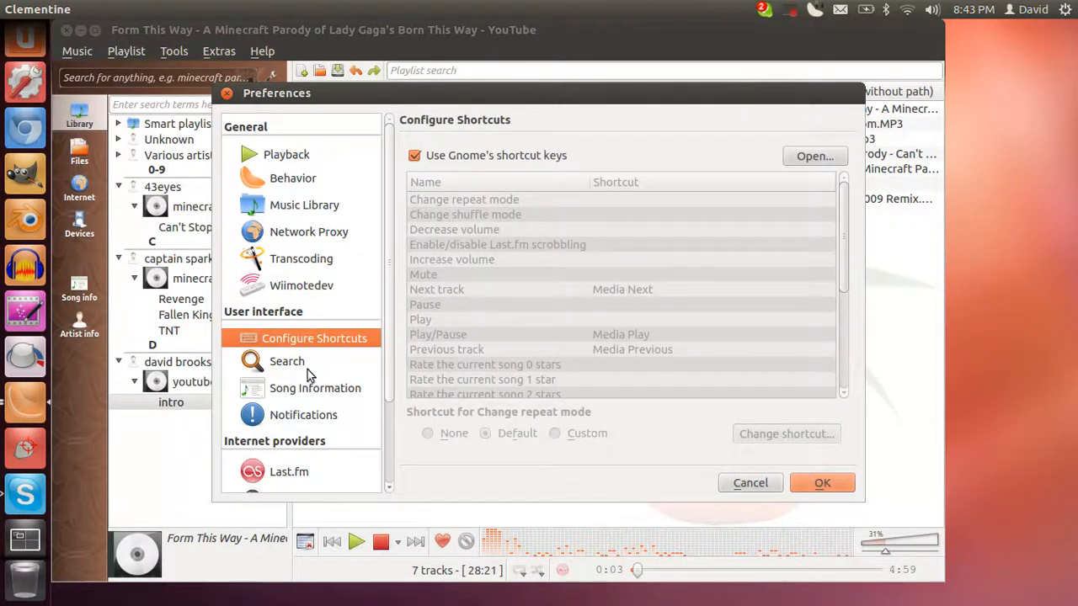
click(315, 387)
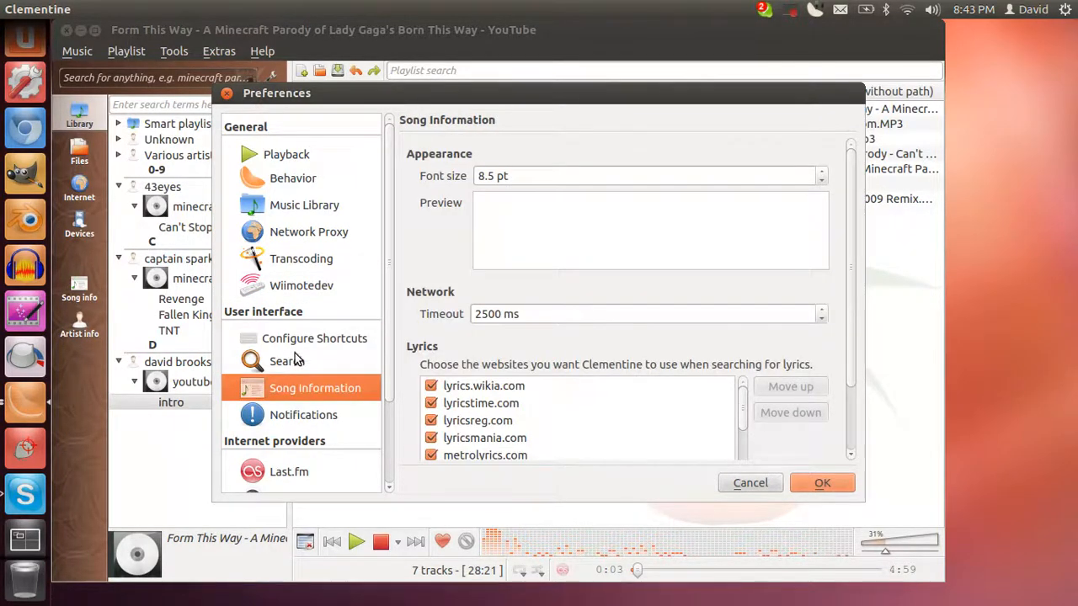
Review the Search, Song Information, Notifications and Last.fm pages, then accept and close Preferences
click(287, 361)
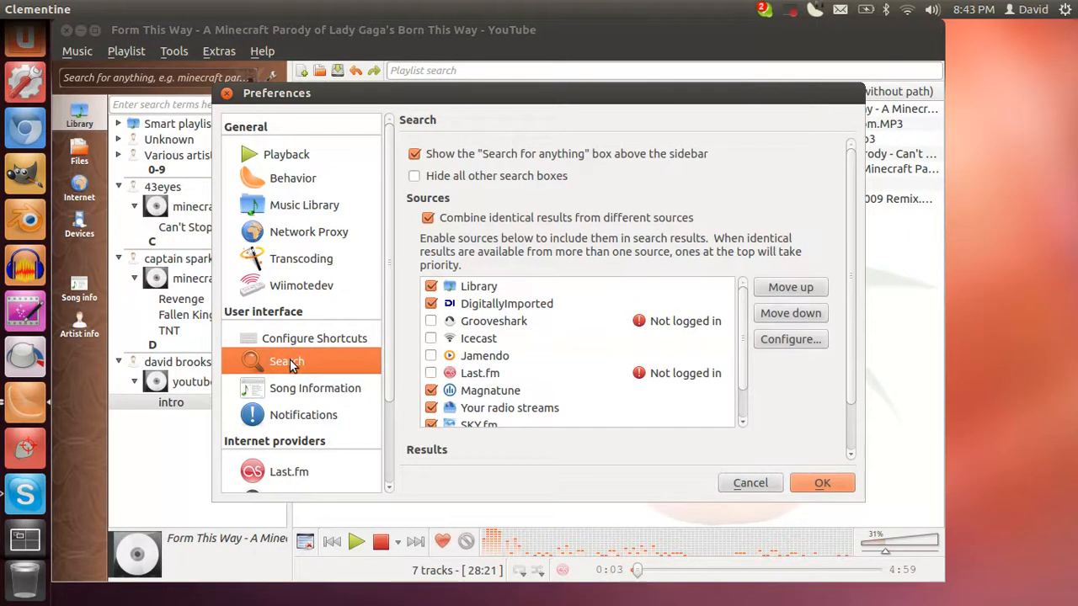
mouse_move(273, 378)
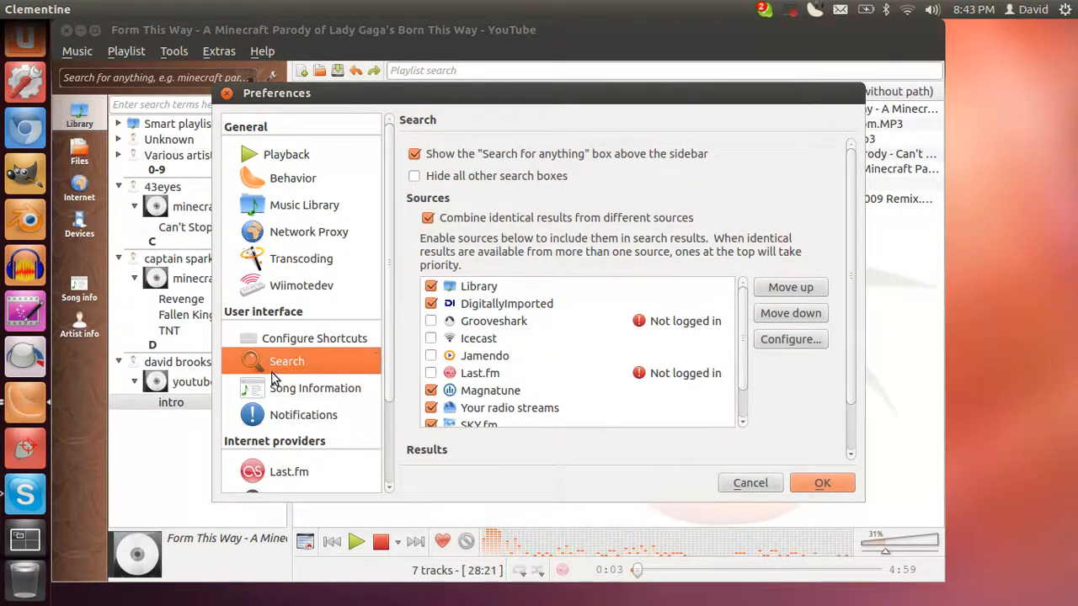
click(315, 387)
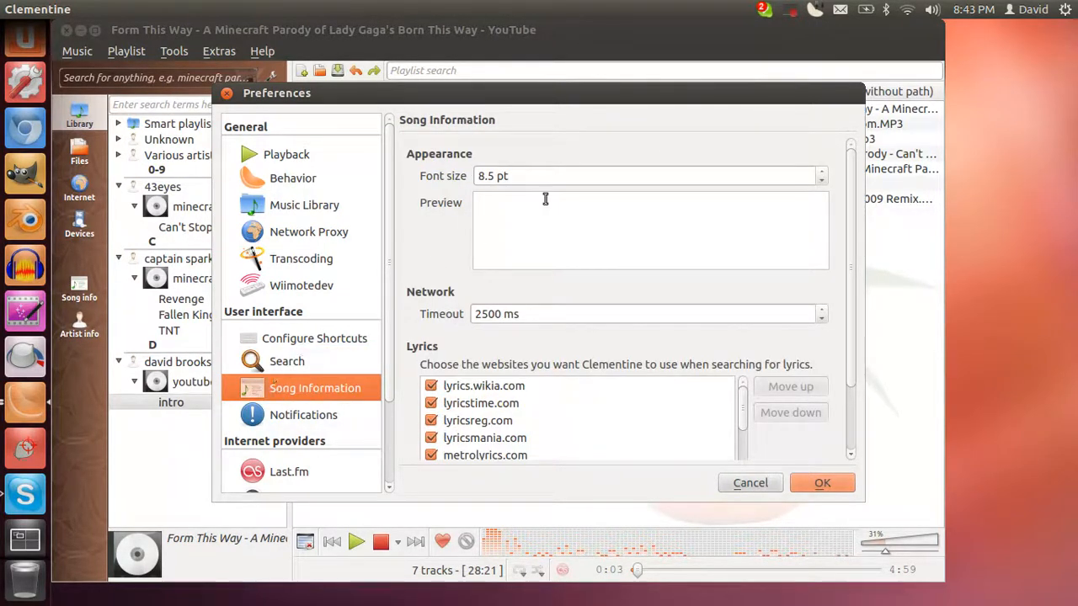
mouse_move(327, 430)
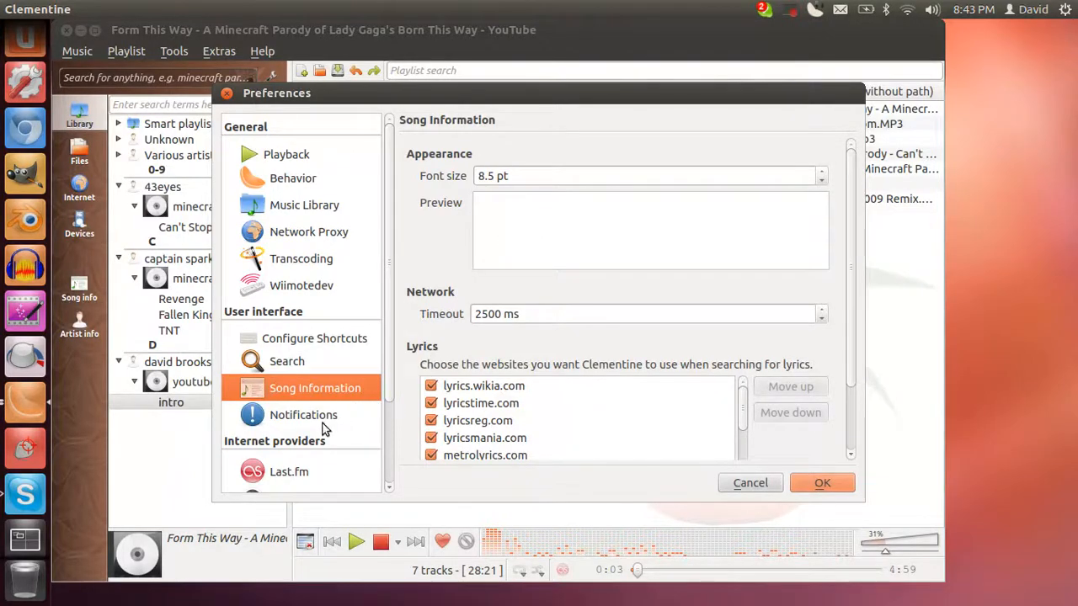
click(303, 414)
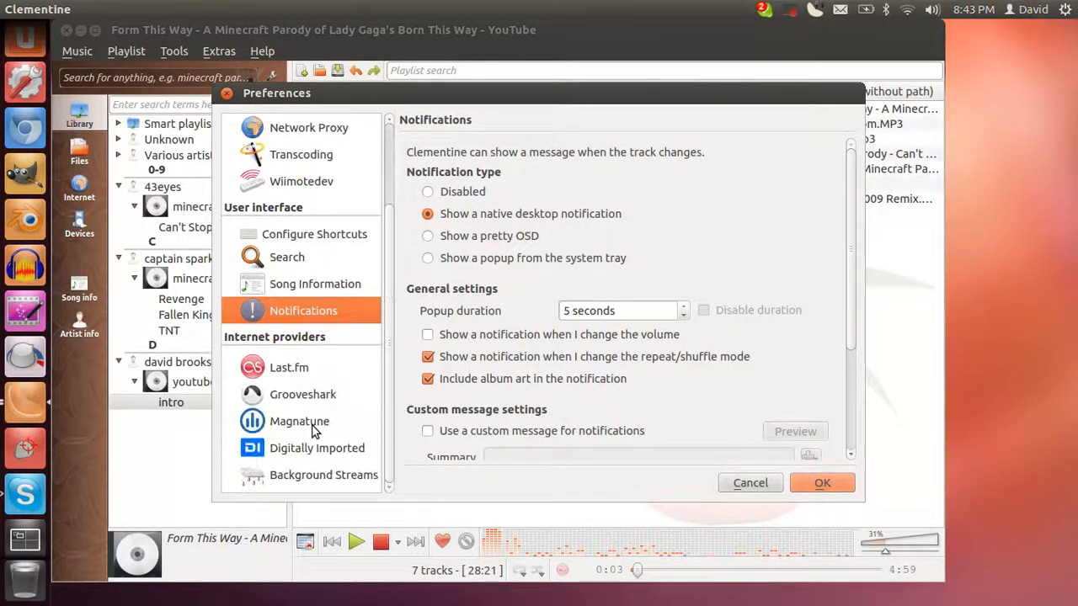
click(290, 368)
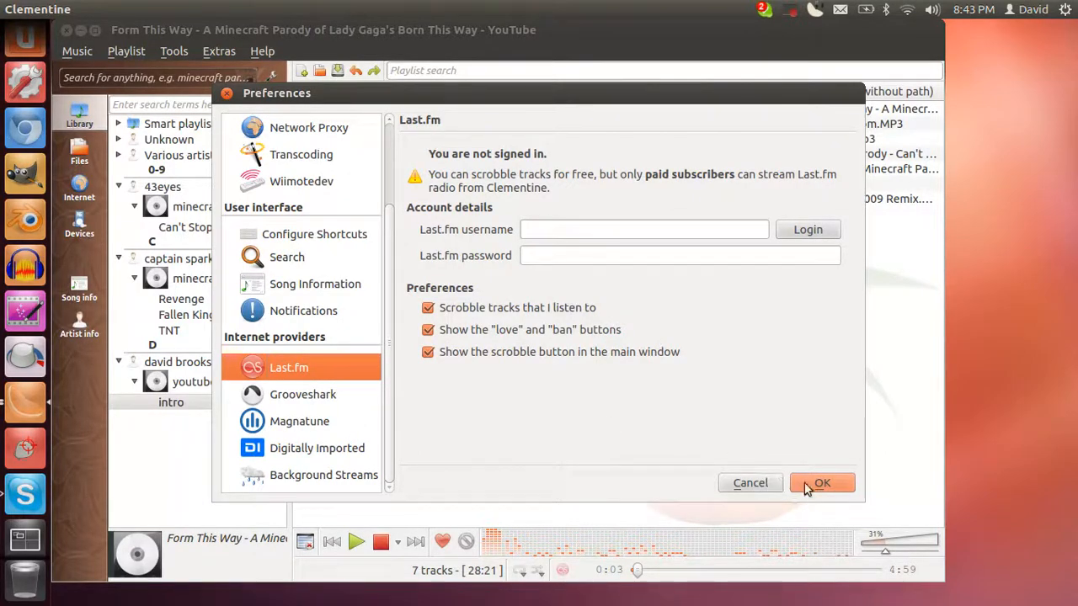
click(822, 482)
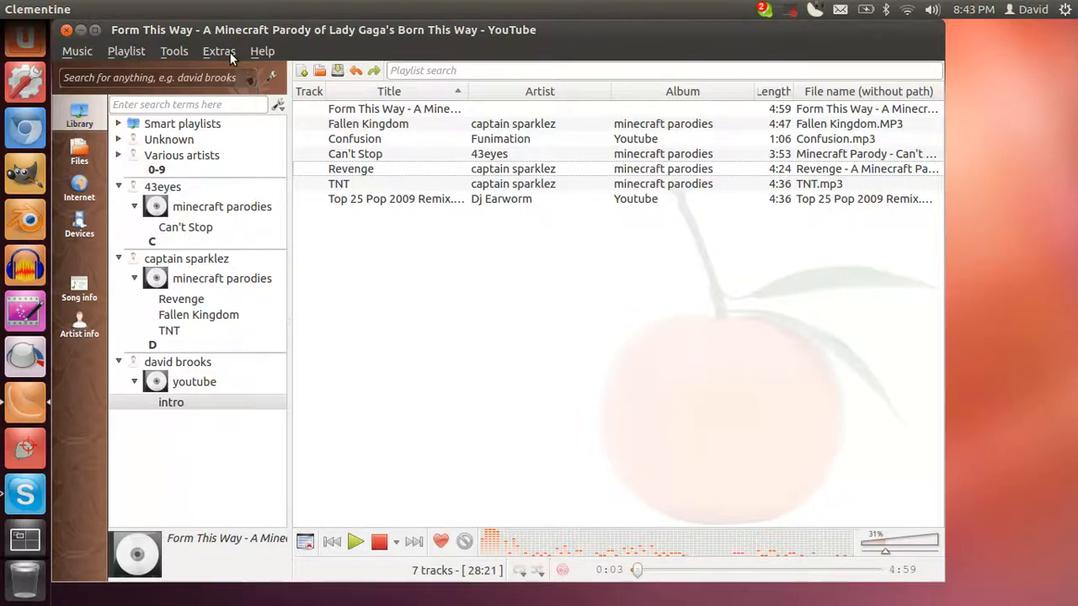
mouse_move(163, 68)
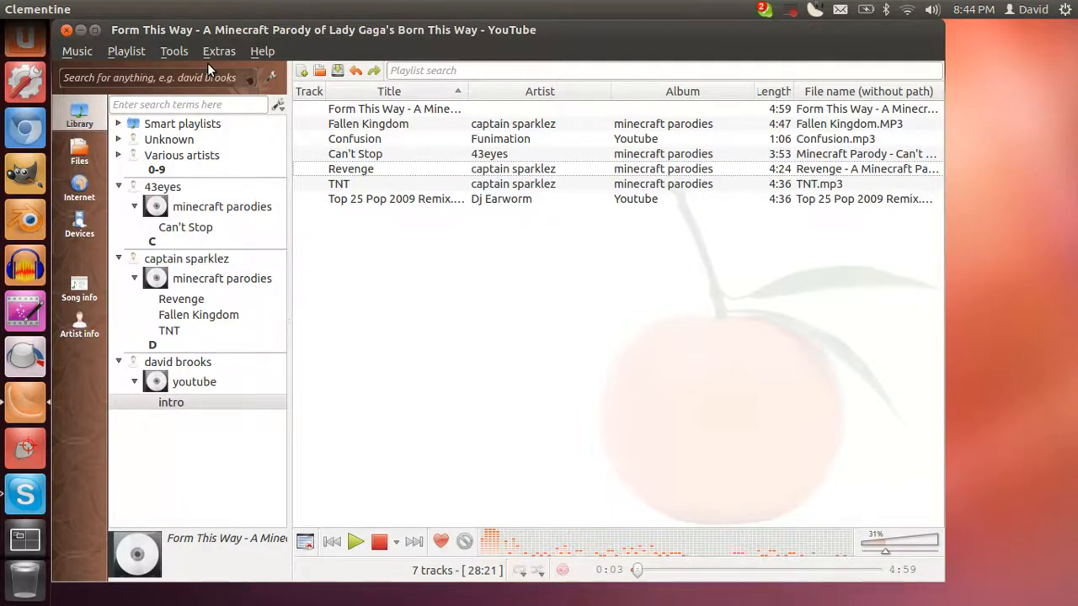
mouse_move(204, 70)
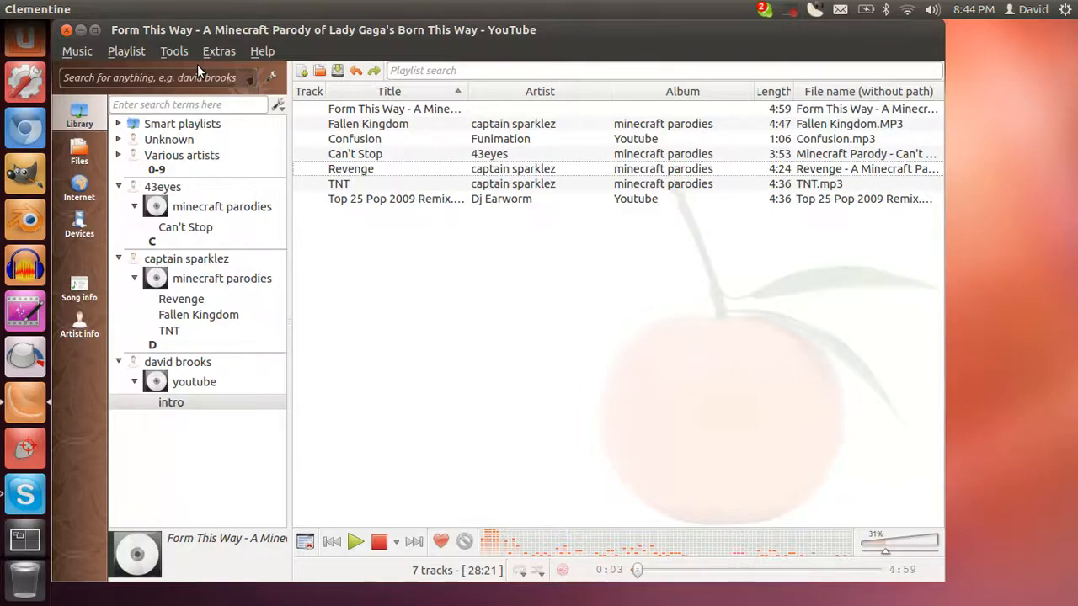
mouse_move(189, 58)
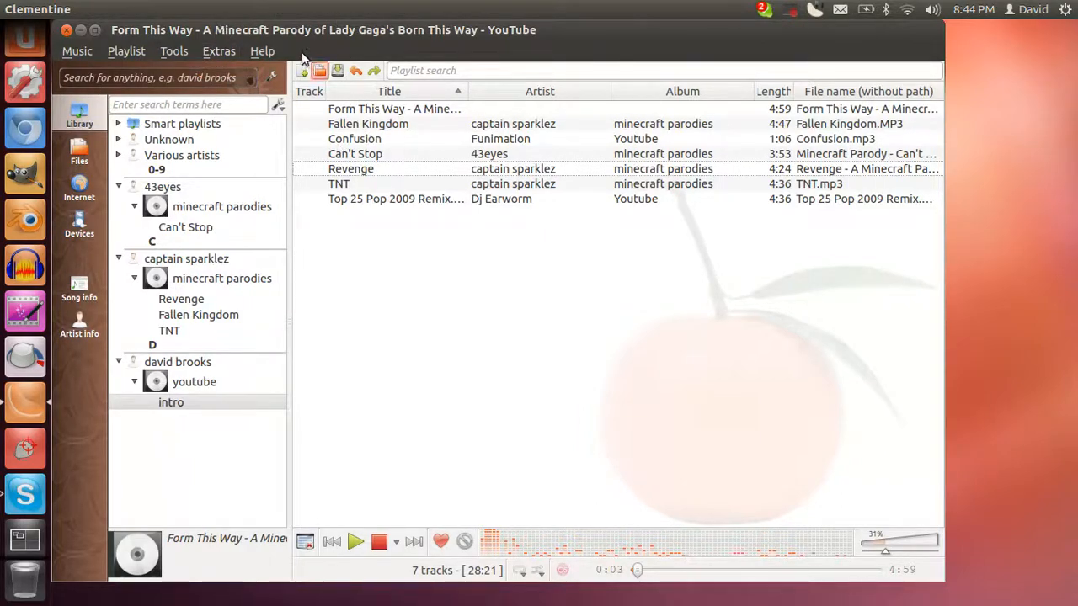
mouse_move(178, 40)
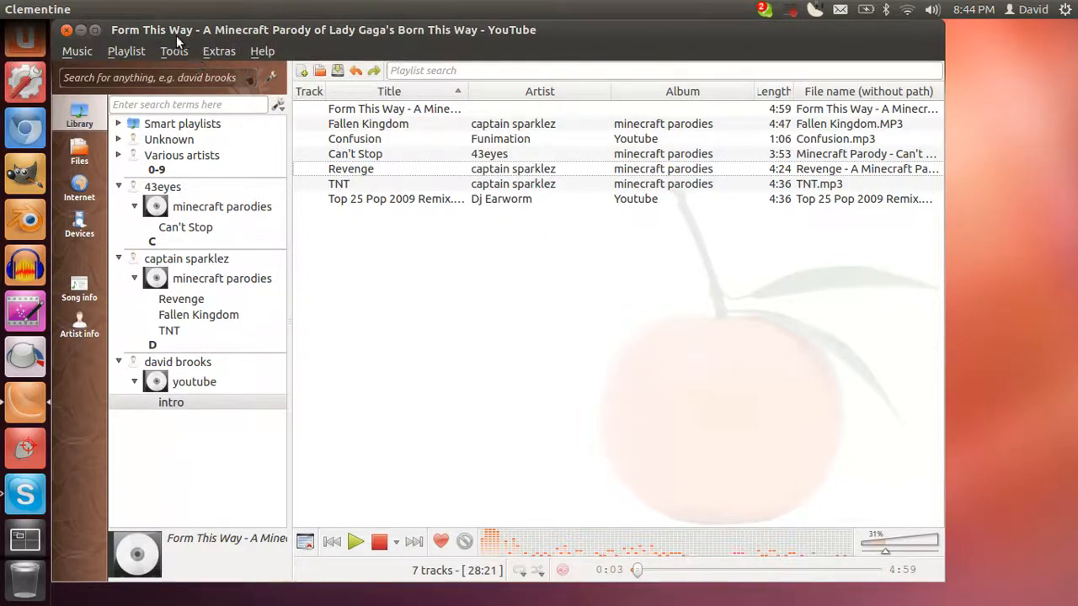
click(126, 51)
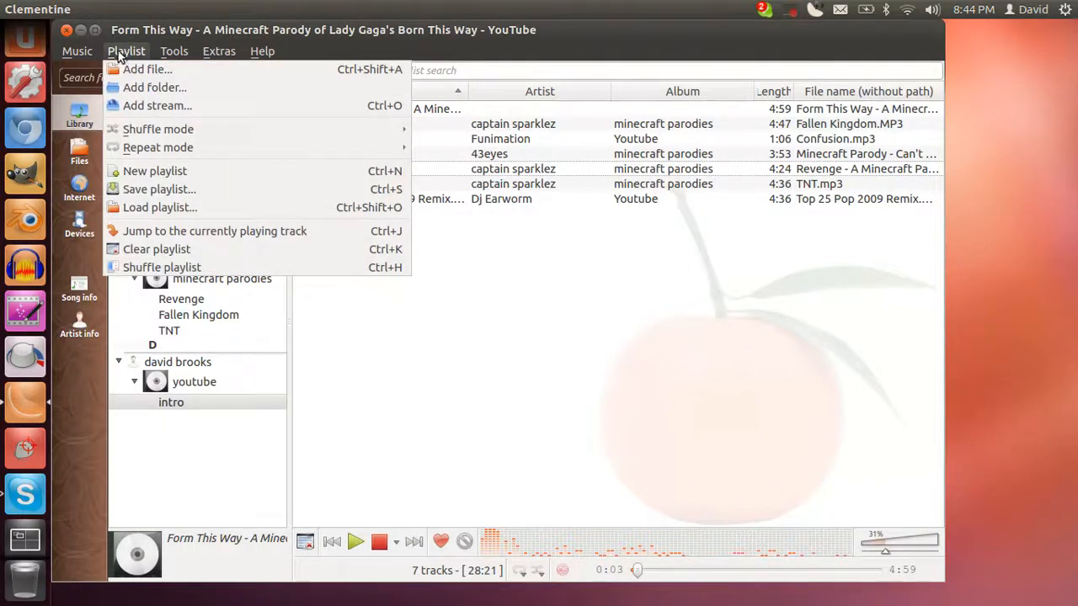
click(77, 50)
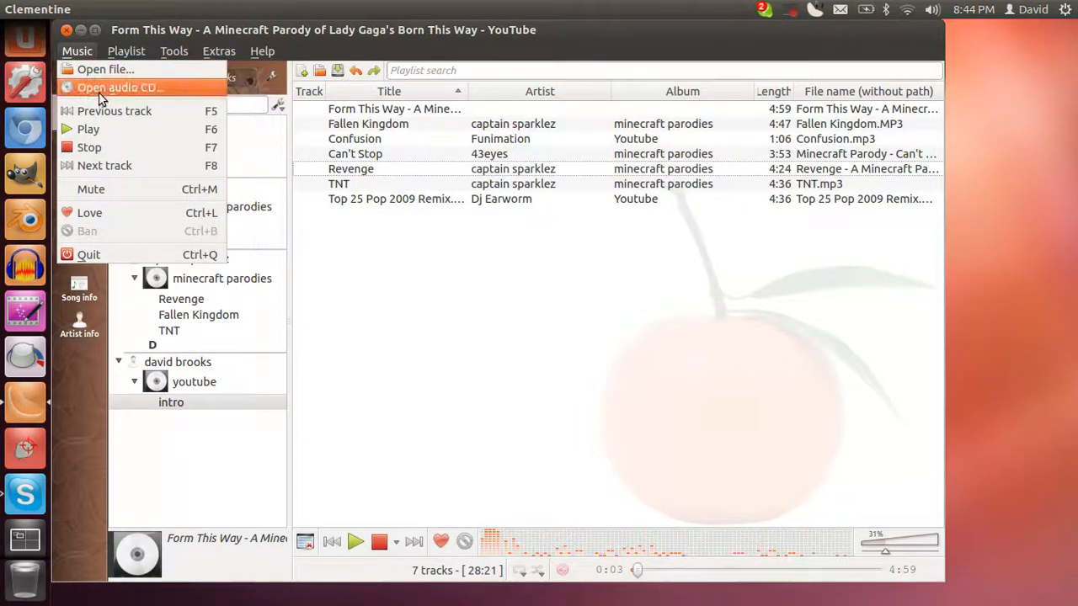
mouse_move(119, 88)
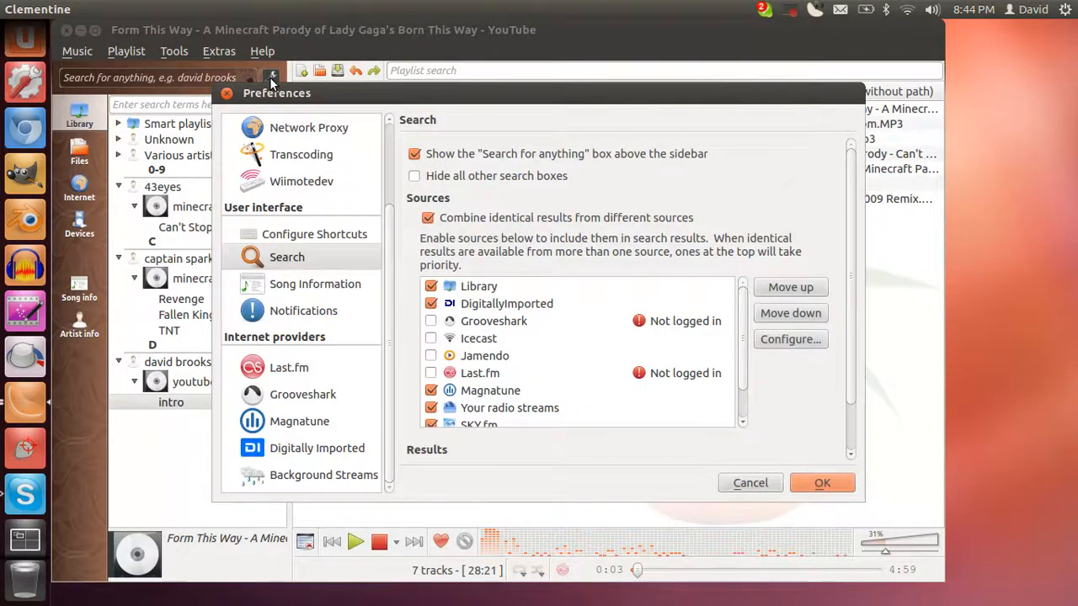
click(822, 482)
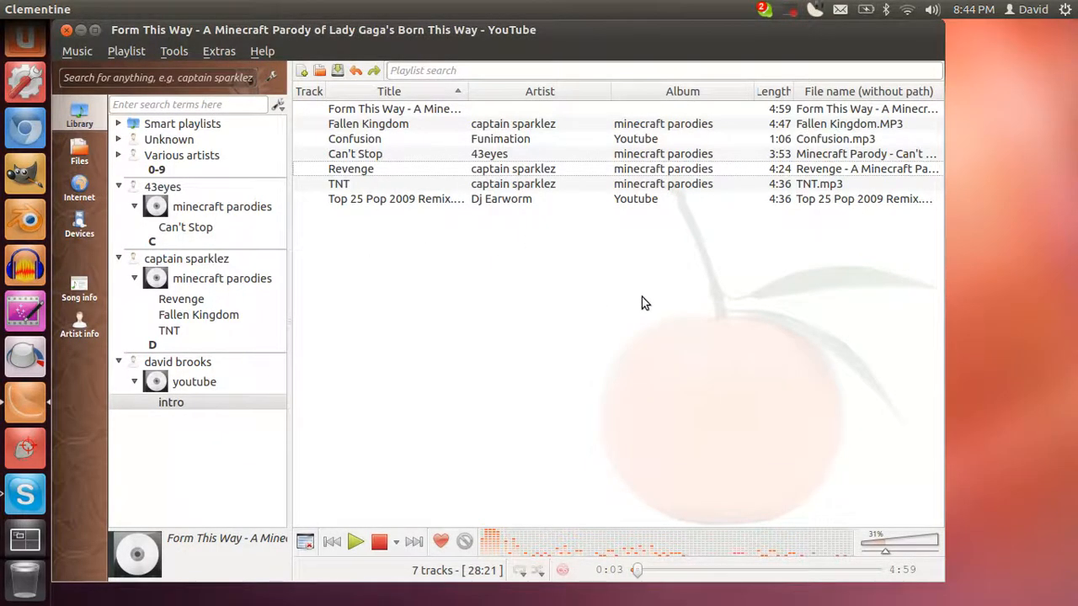
mouse_move(633, 347)
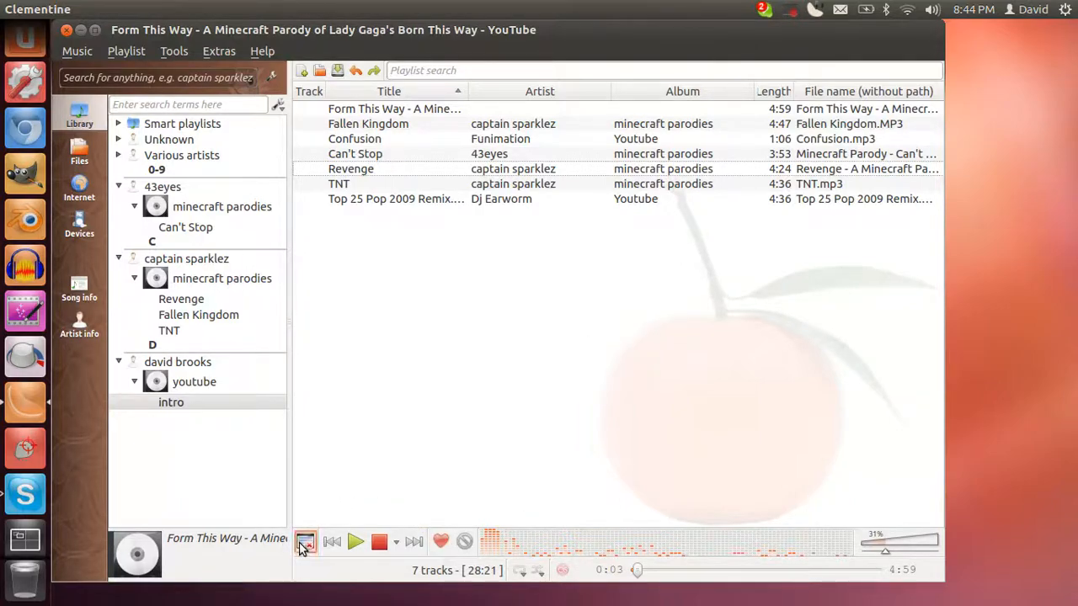
mouse_move(331, 542)
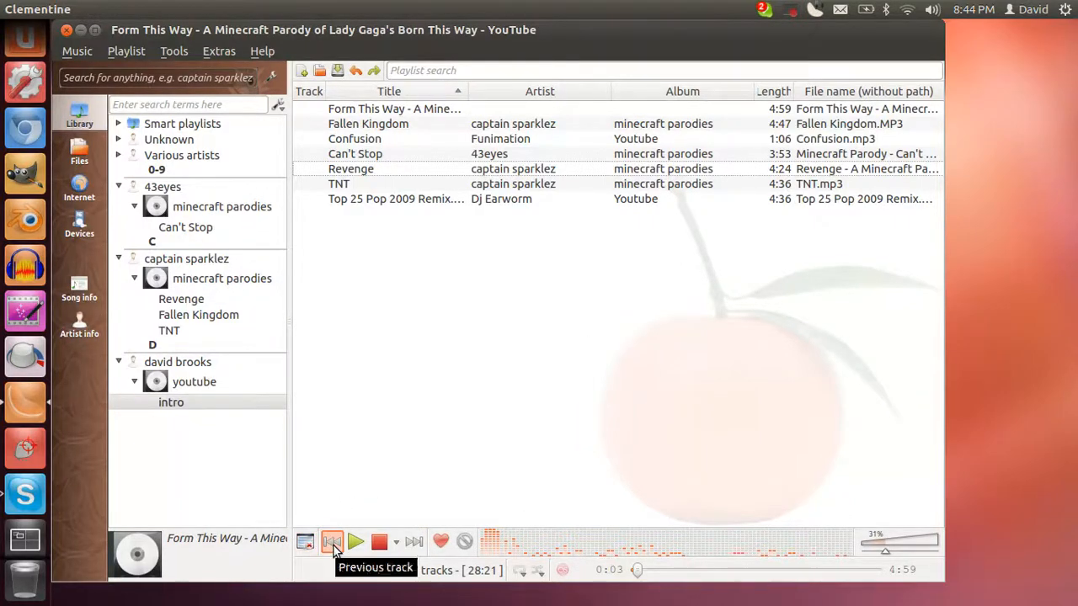
mouse_move(377, 542)
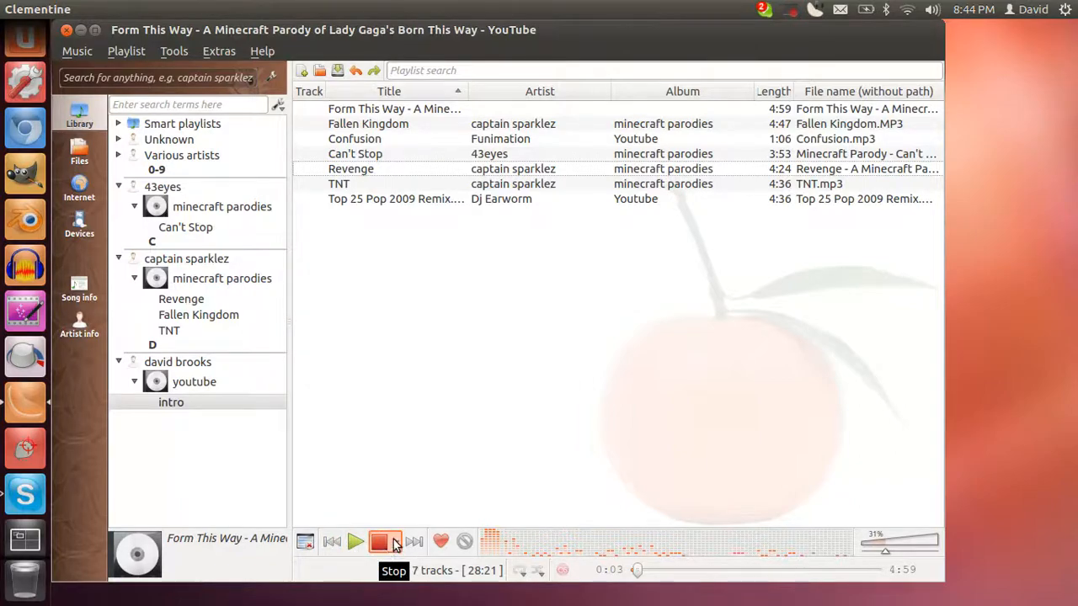
mouse_move(413, 542)
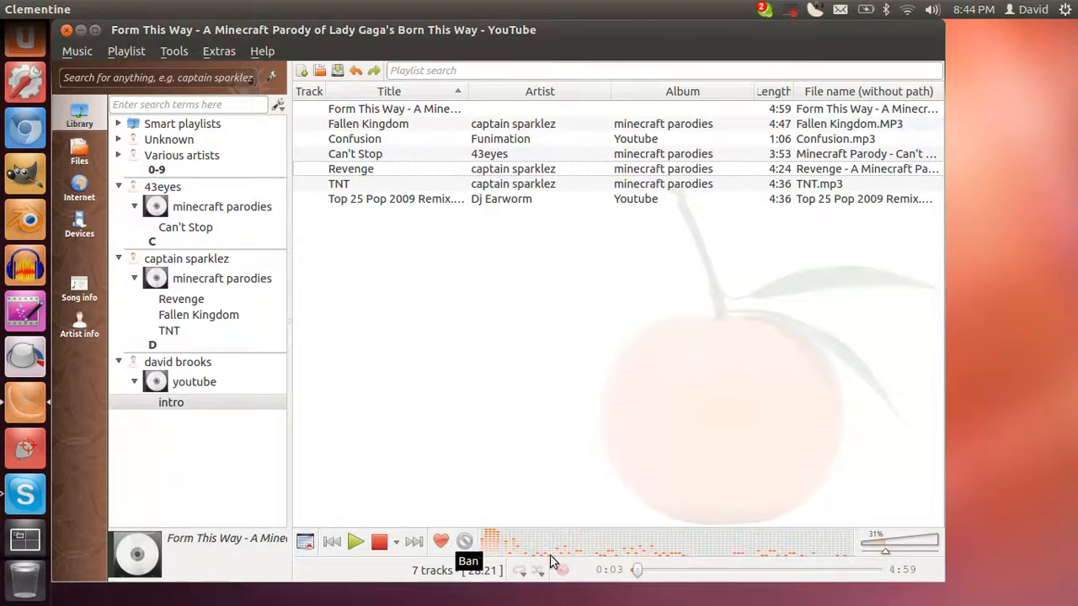
mouse_move(554, 547)
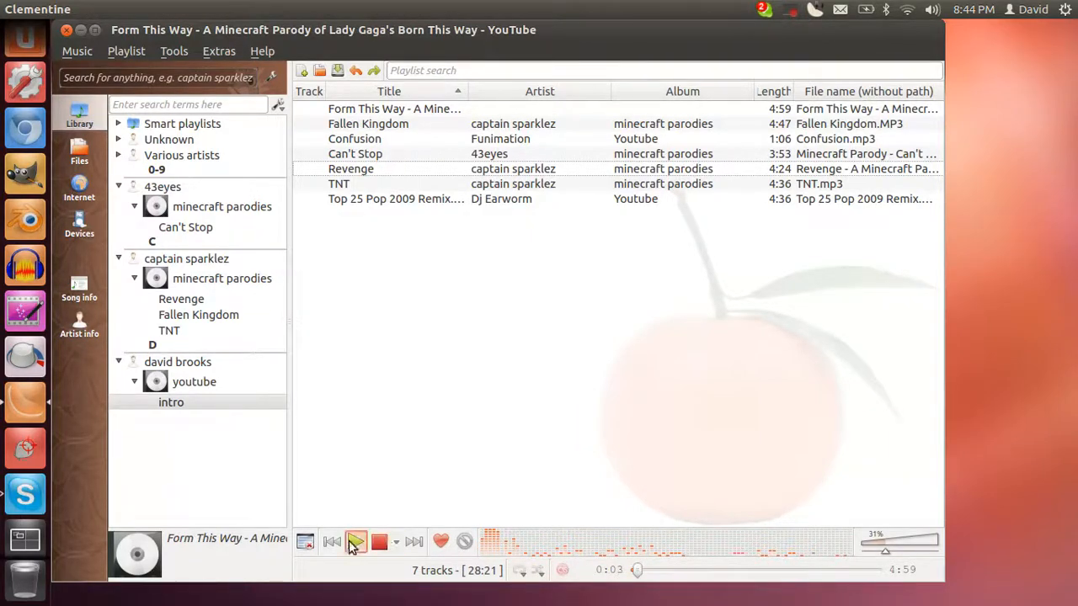
Play 'Form This Way' briefly, pause it, and settle the volume at 27%
click(355, 542)
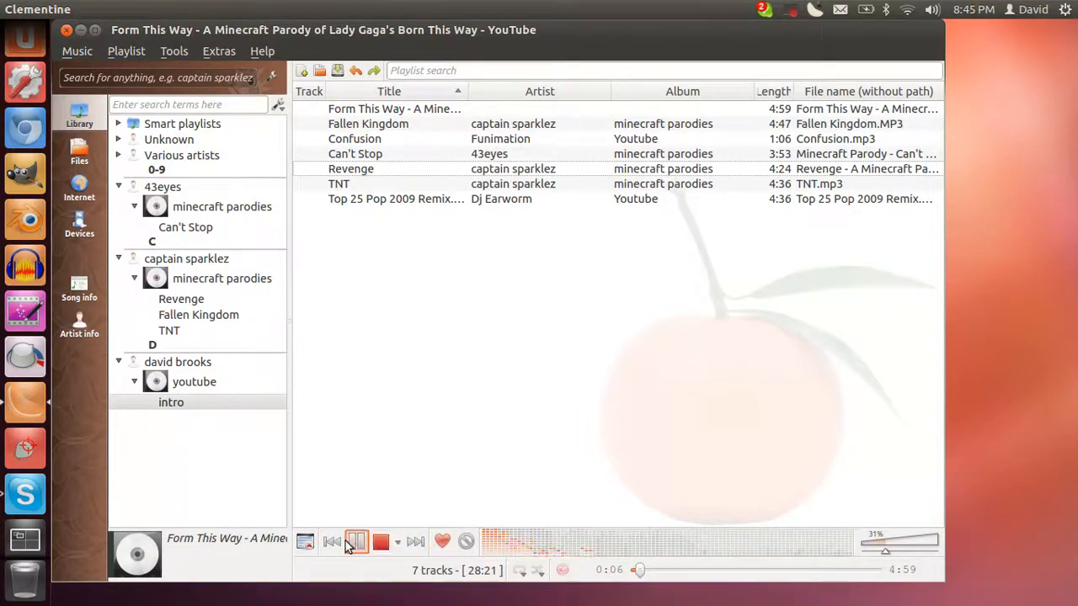
click(355, 542)
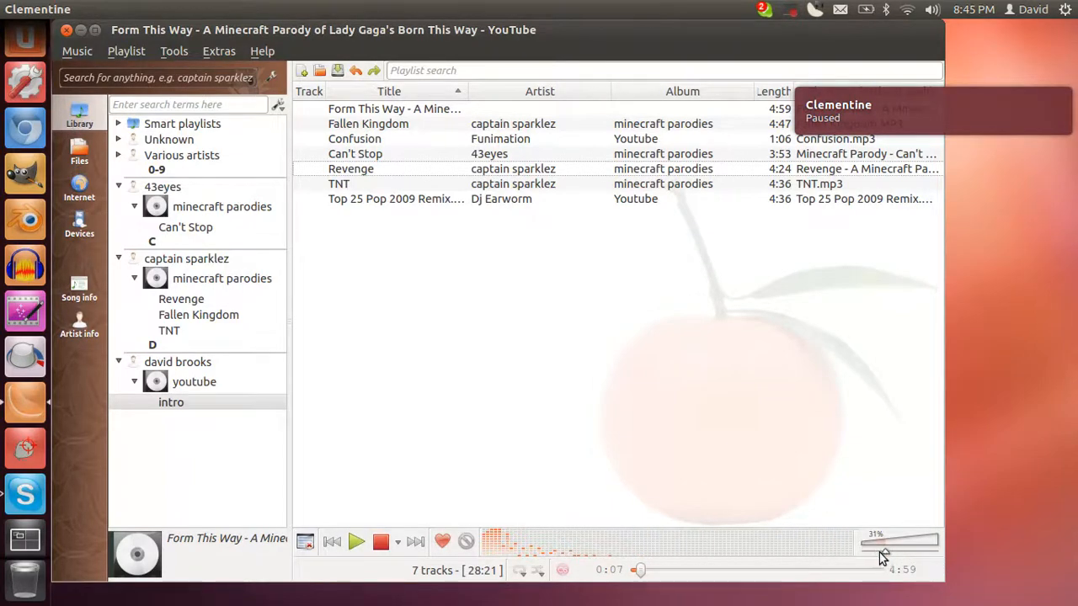
drag(883, 556, 896, 552)
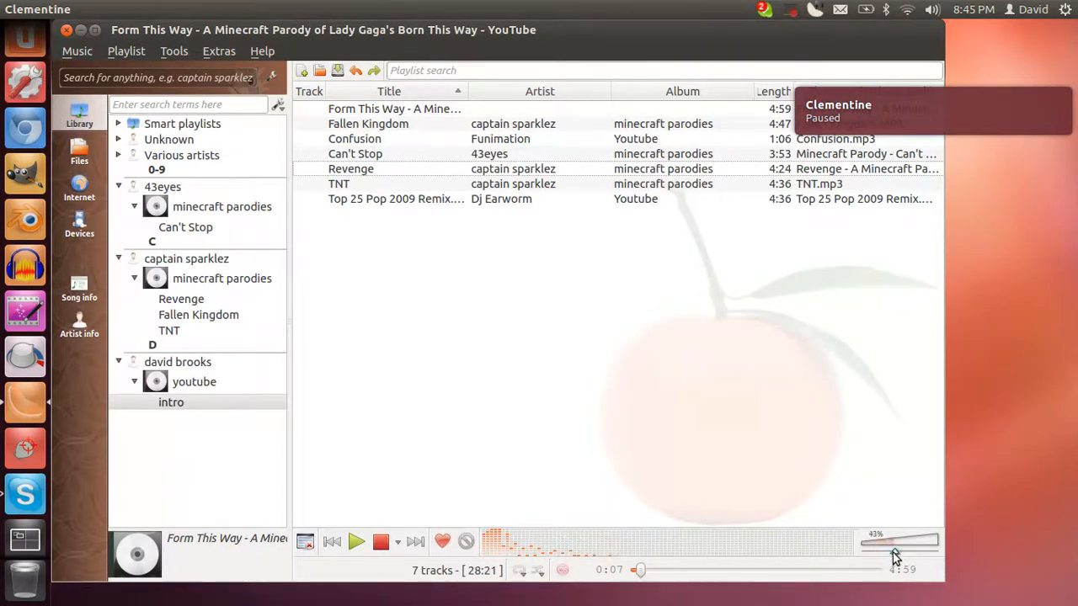
drag(896, 553, 883, 553)
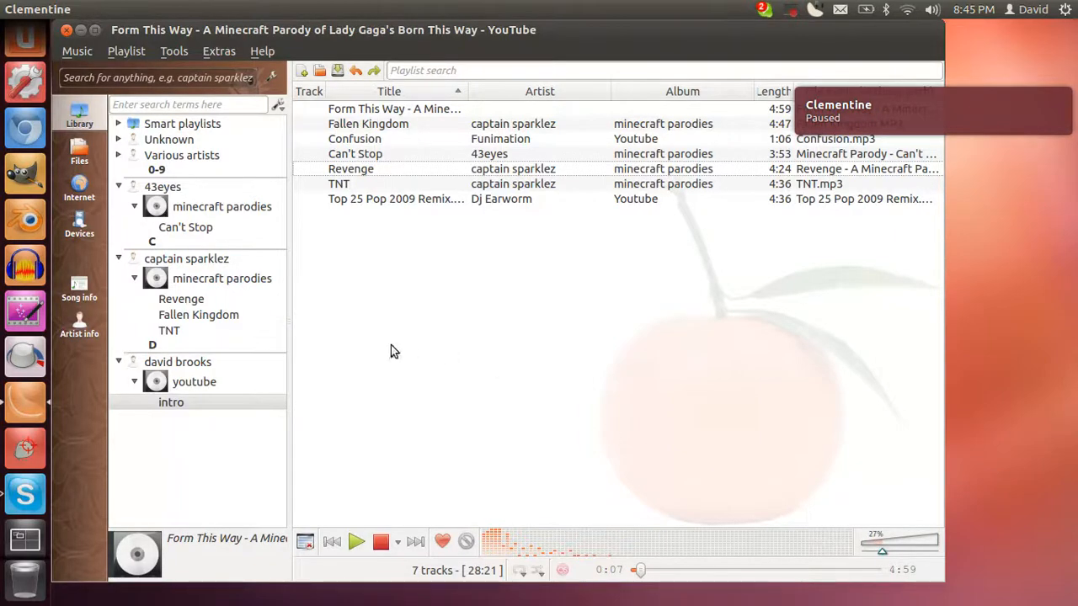
mouse_move(401, 352)
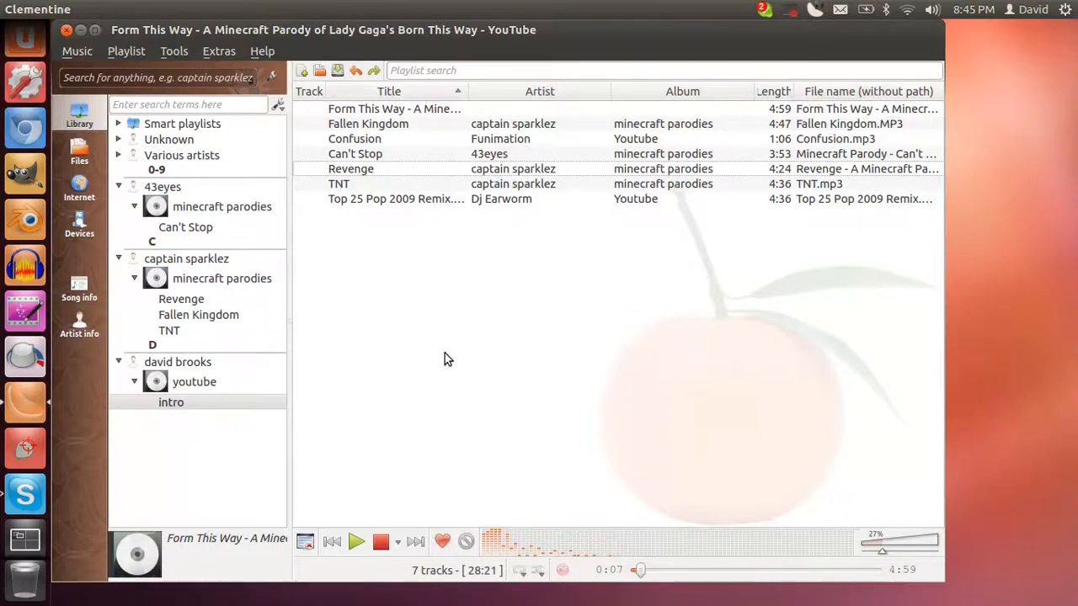
mouse_move(343, 290)
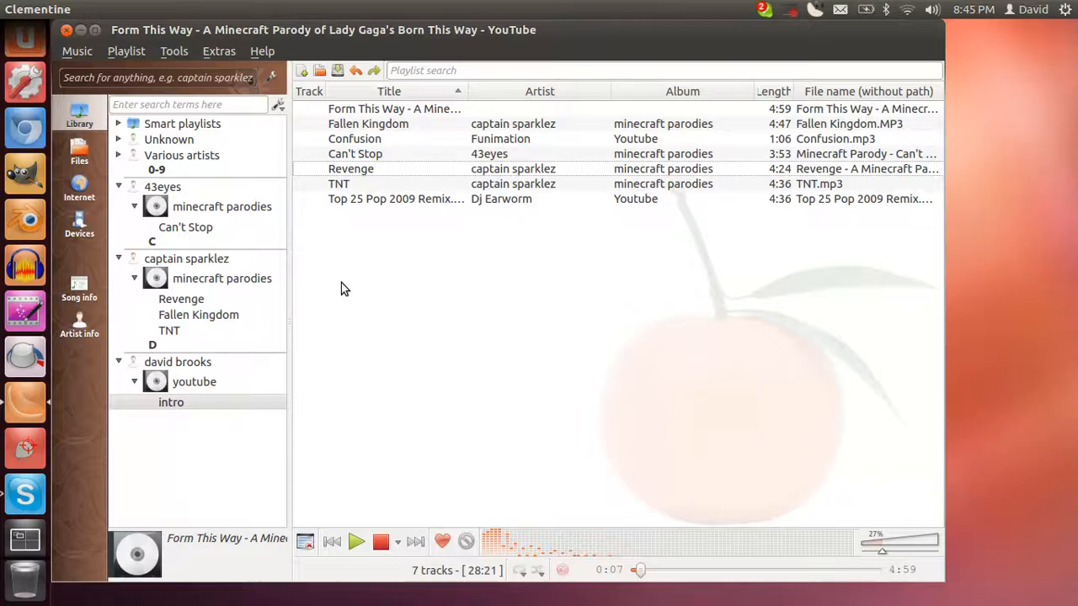
mouse_move(391, 248)
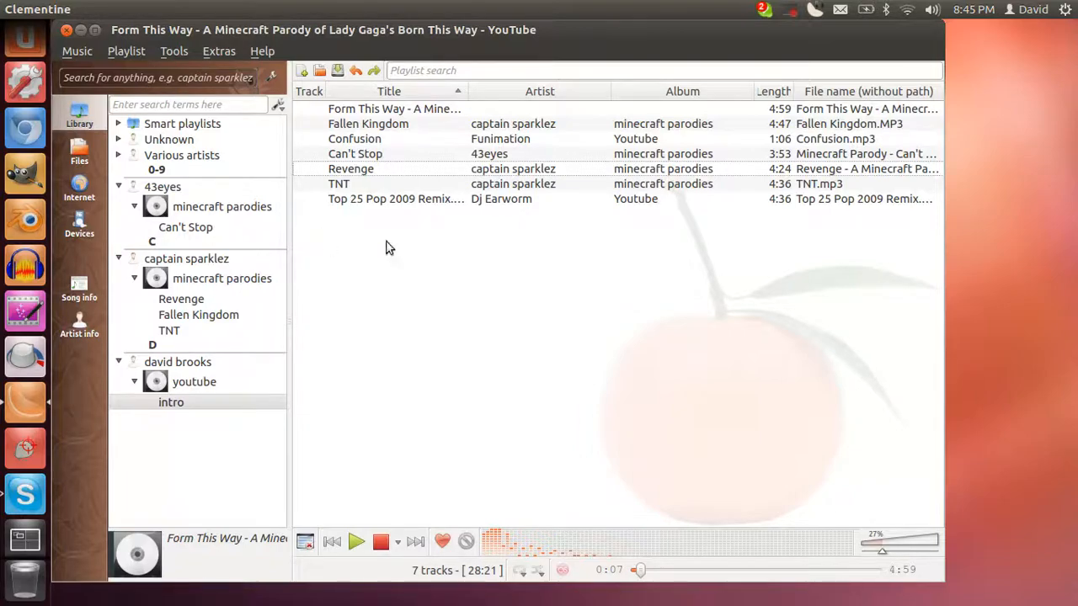
mouse_move(639, 207)
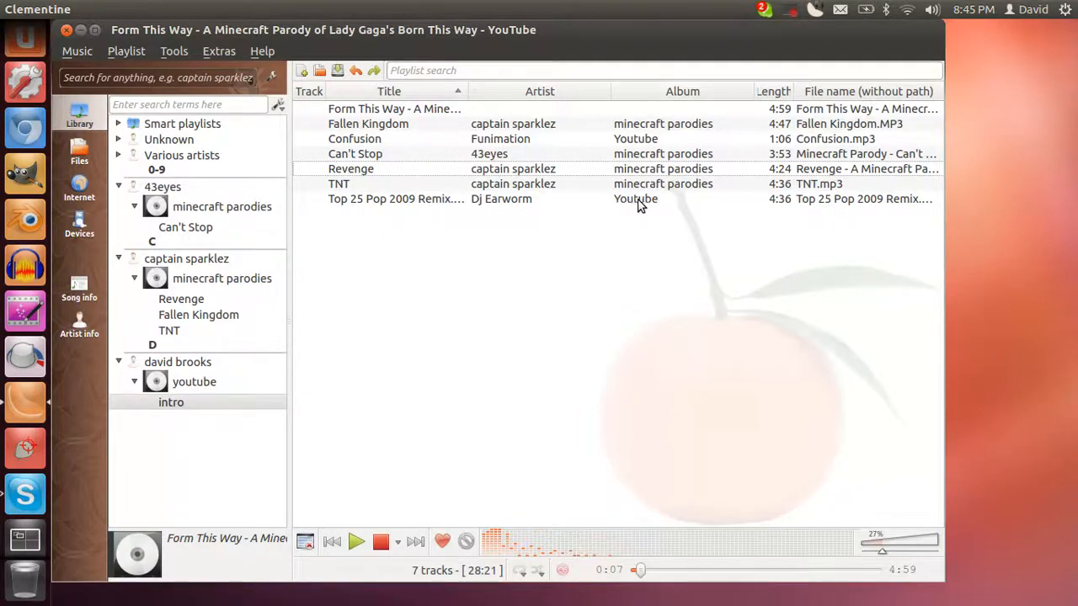
mouse_move(714, 249)
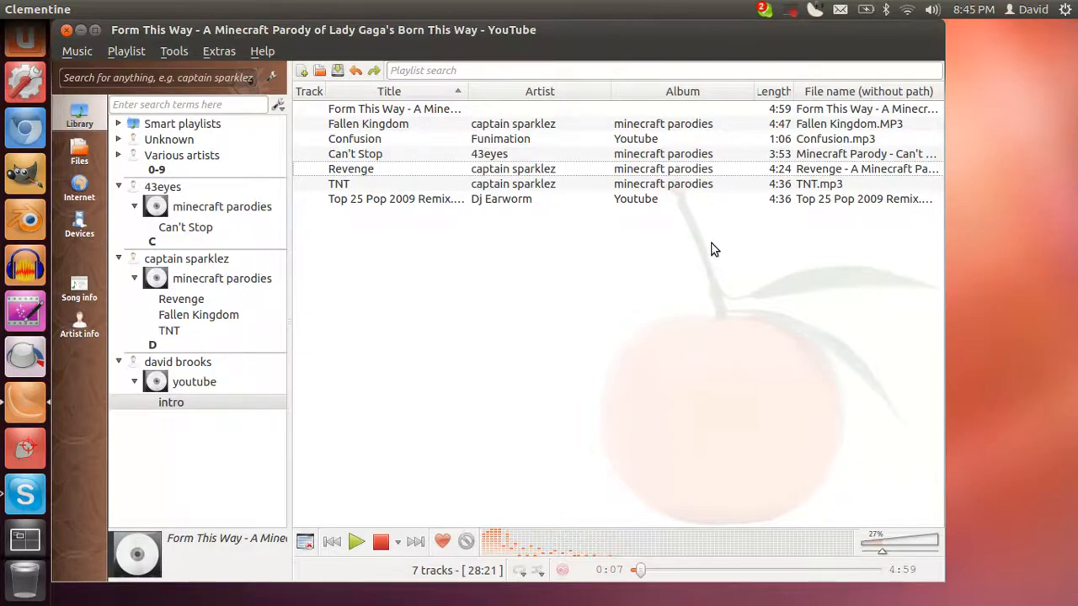
mouse_move(726, 256)
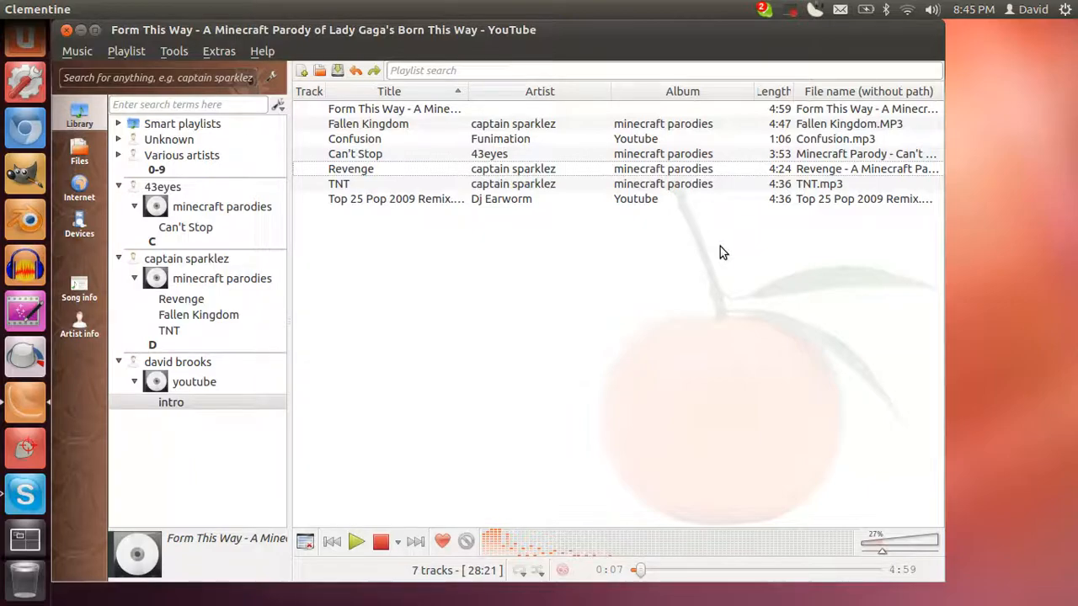
mouse_move(734, 138)
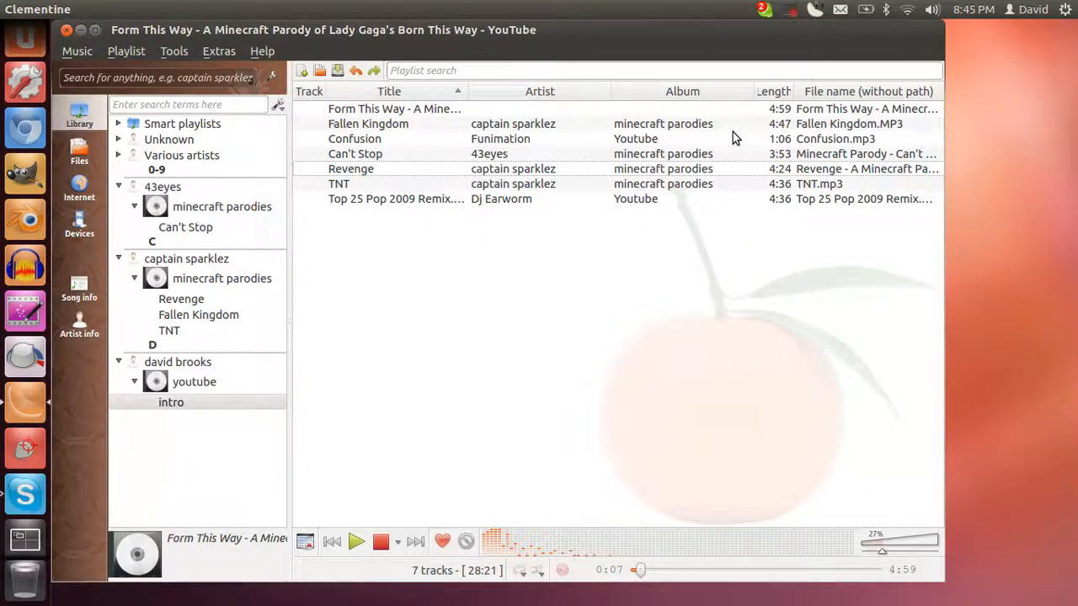
mouse_move(800, 8)
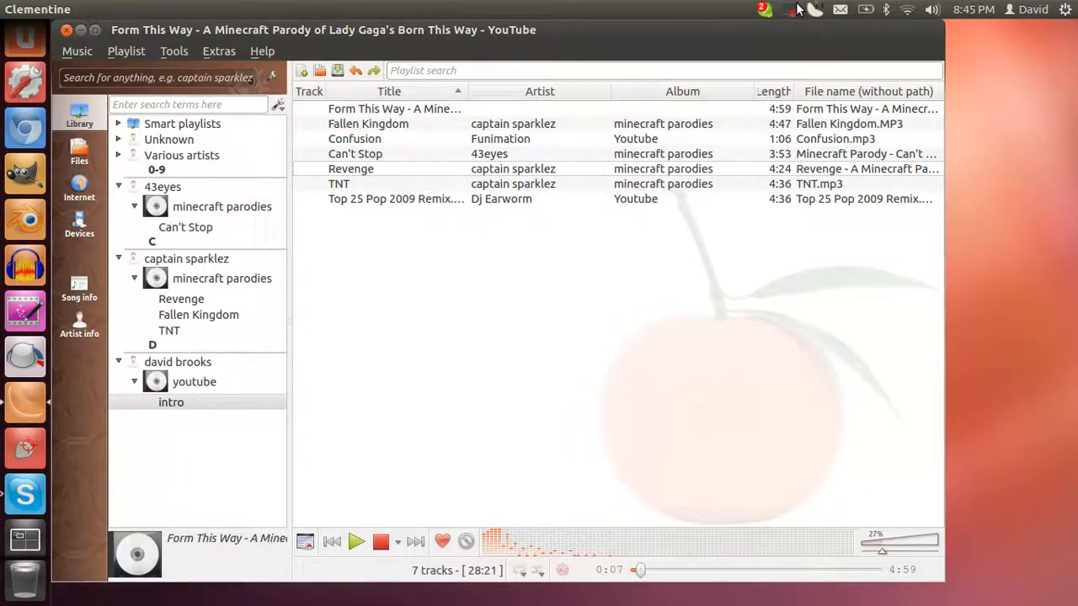
click(788, 10)
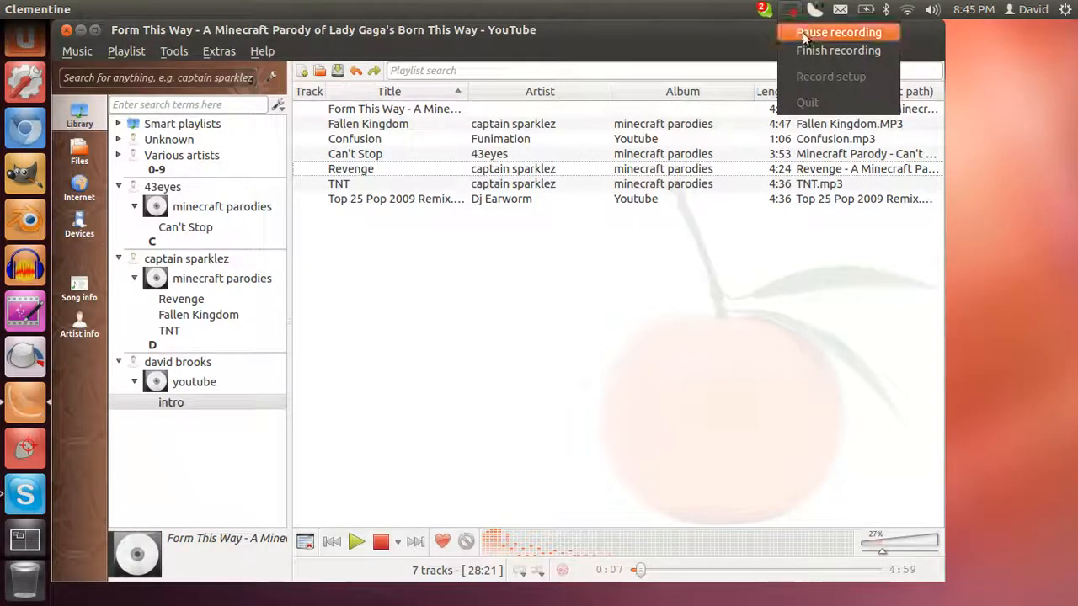